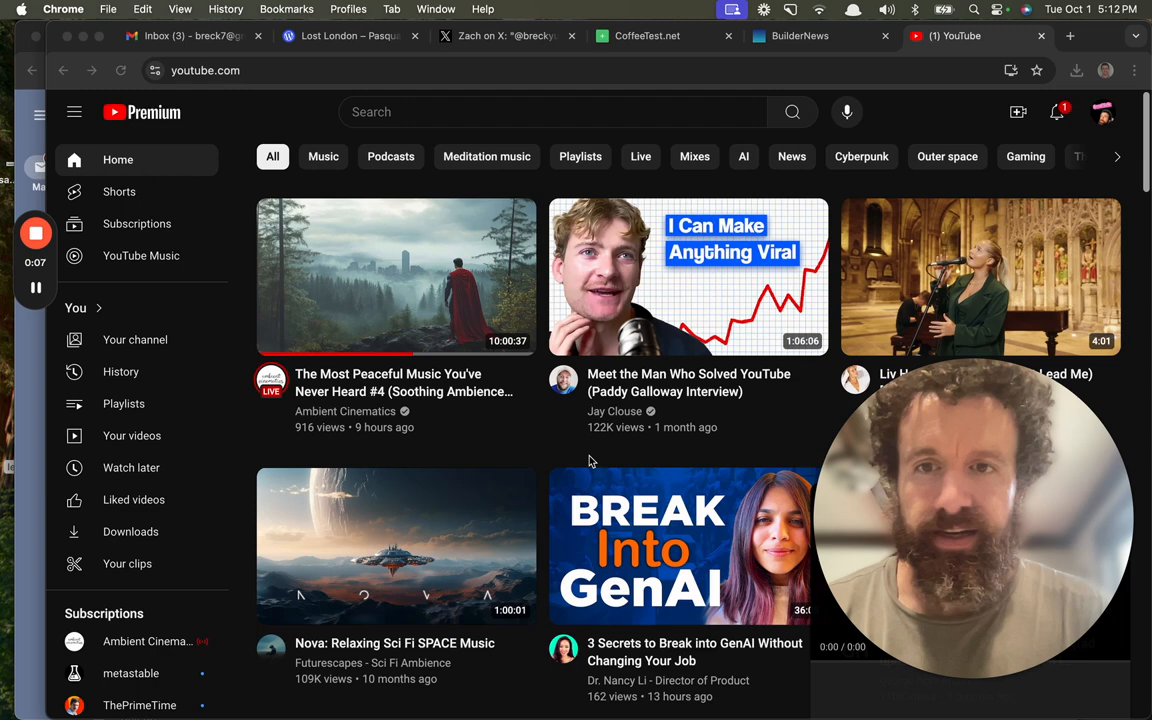
# From the BuilderNews listing, open the coworkcoffee.com home page in a new tab.
pyautogui.click(800, 36)
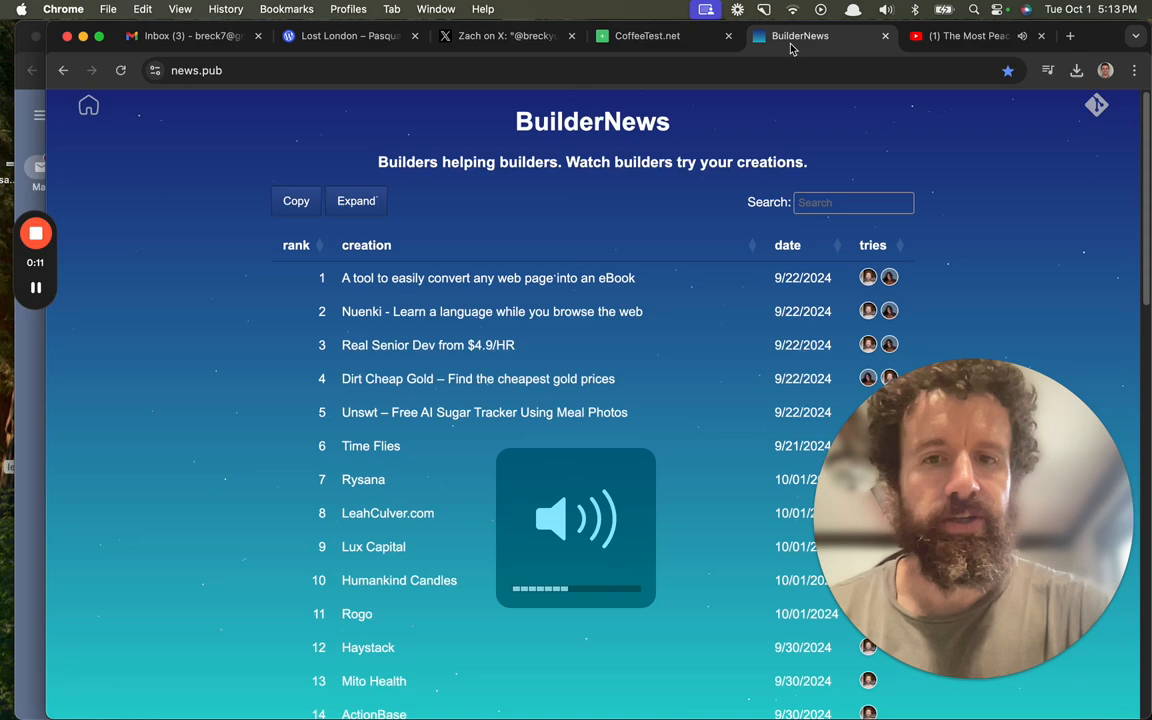
pyautogui.click(648, 36)
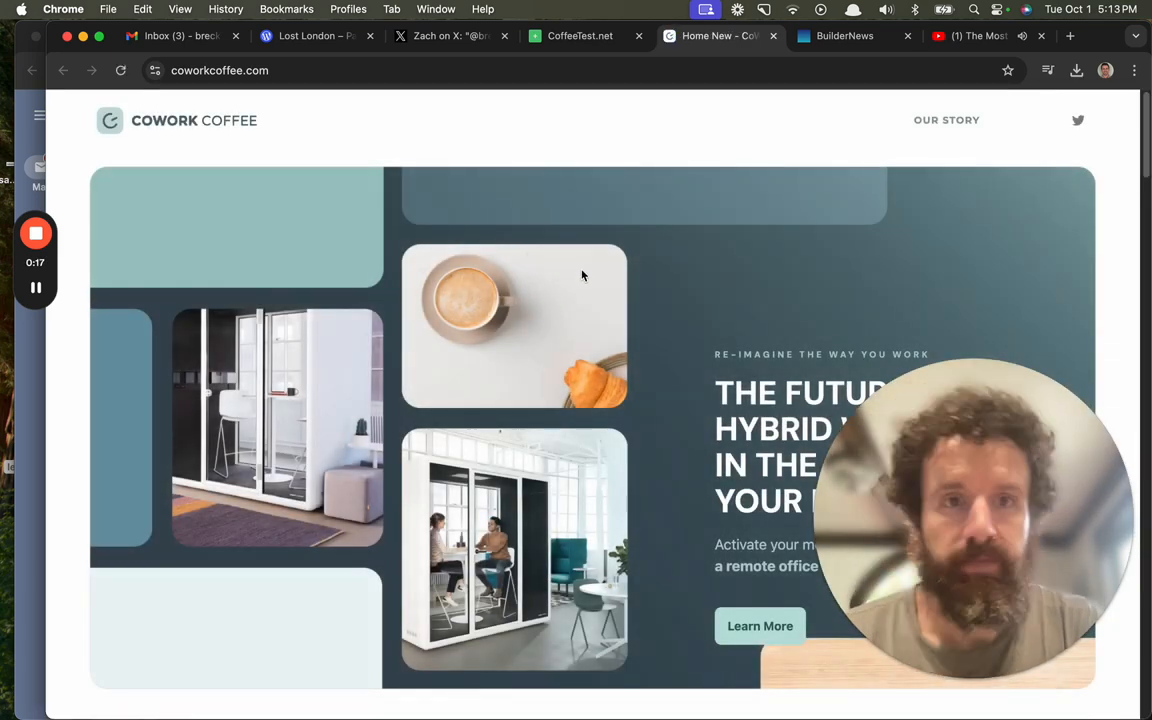
# Open Our Story and read the 'People Fuel Innovation' paragraphs down to the coffeehouse illustration.
pyautogui.click(946, 120)
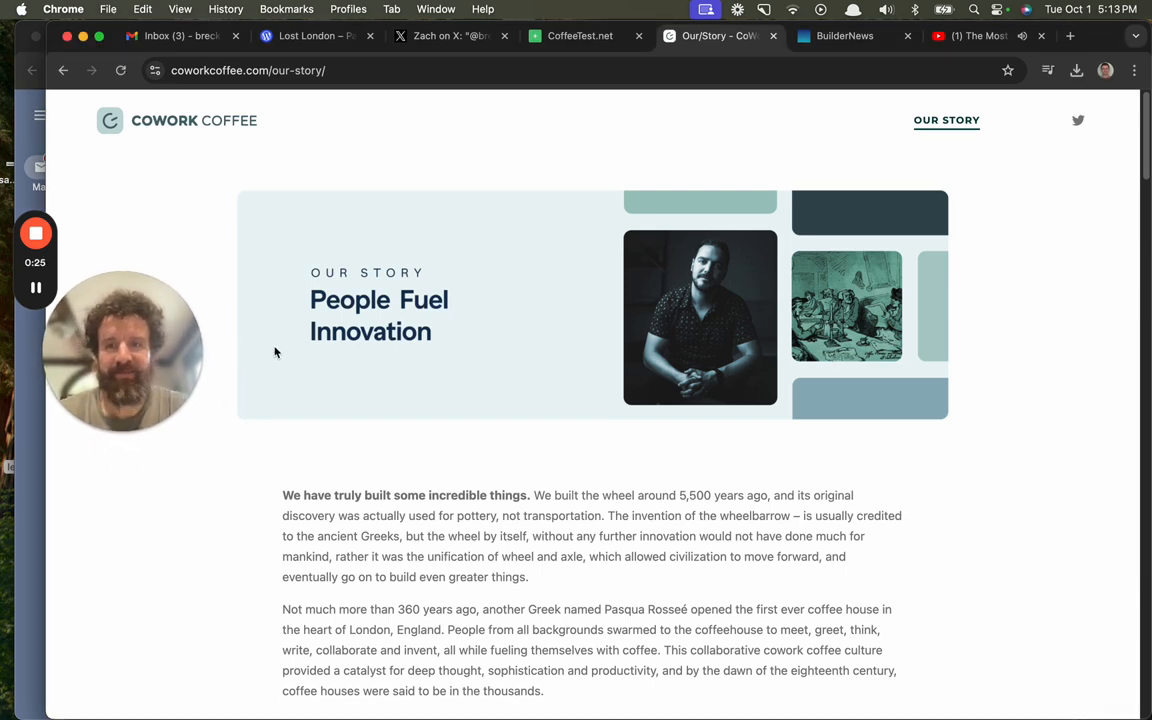
pyautogui.scroll(-3)
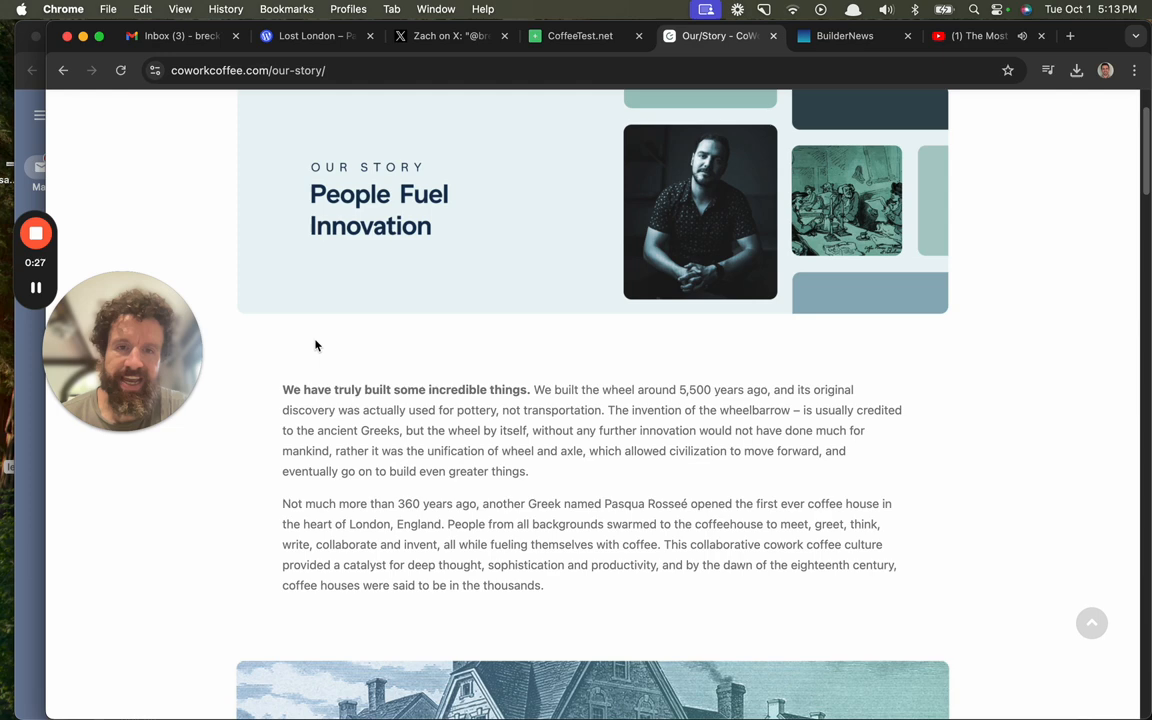
pyautogui.moveTo(330, 212)
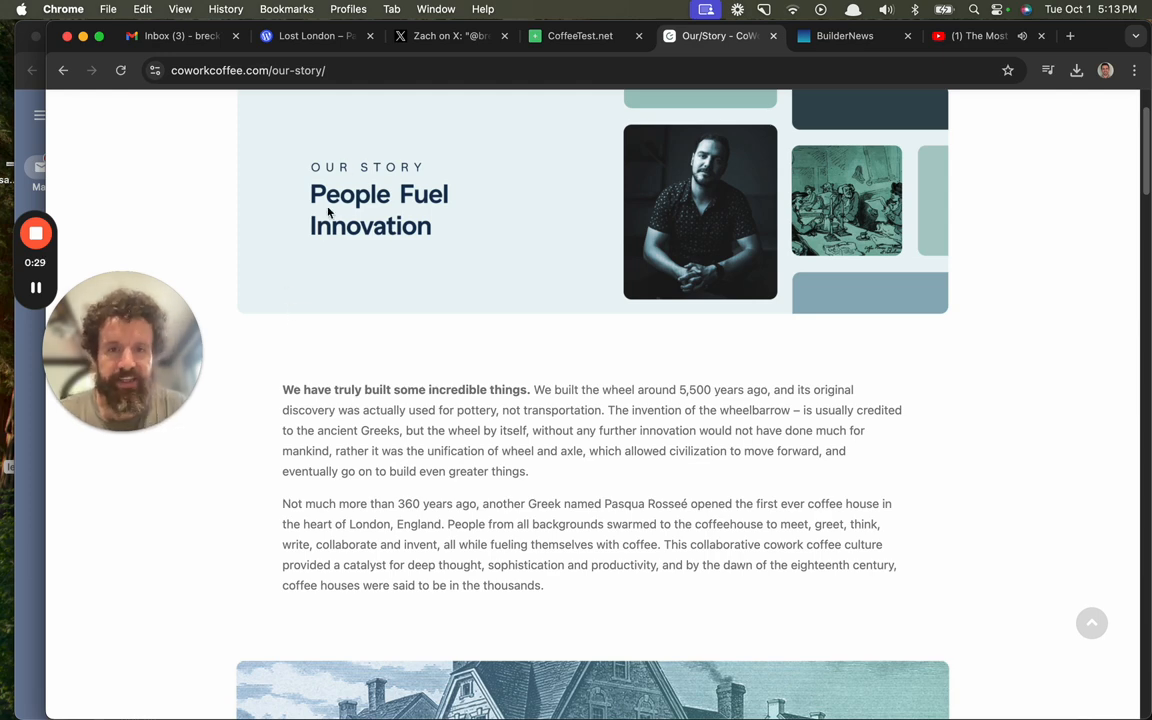
pyautogui.scroll(-3)
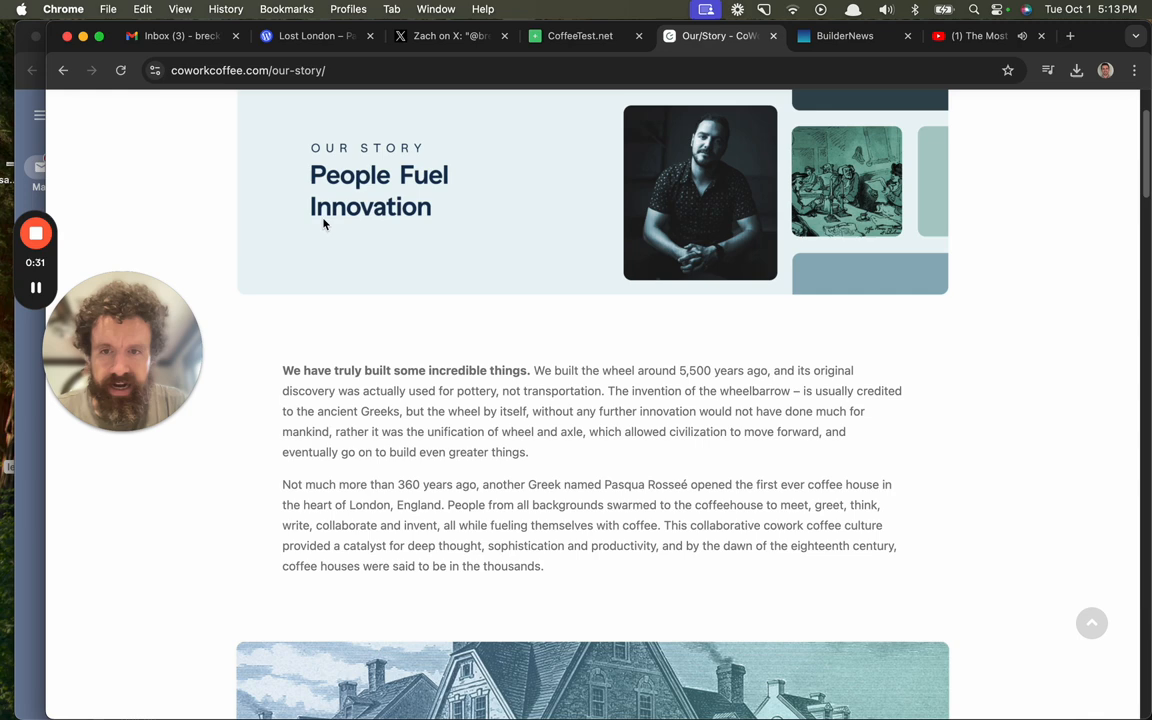
pyautogui.scroll(-3)
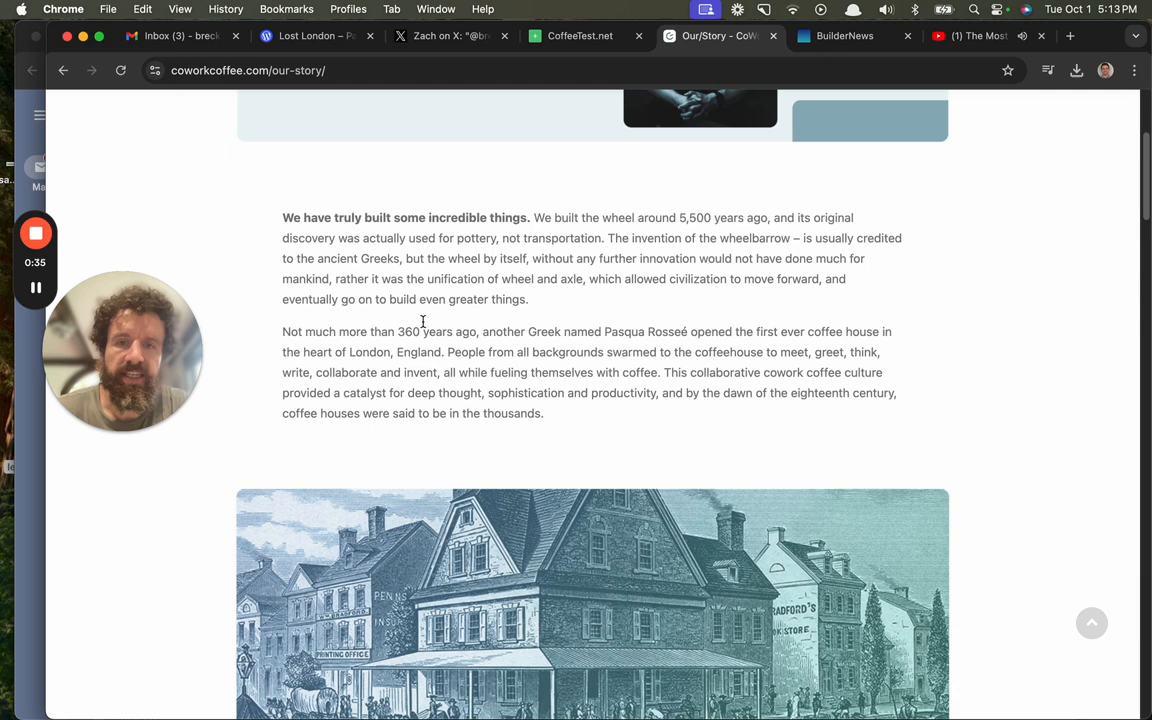
pyautogui.moveTo(628, 320)
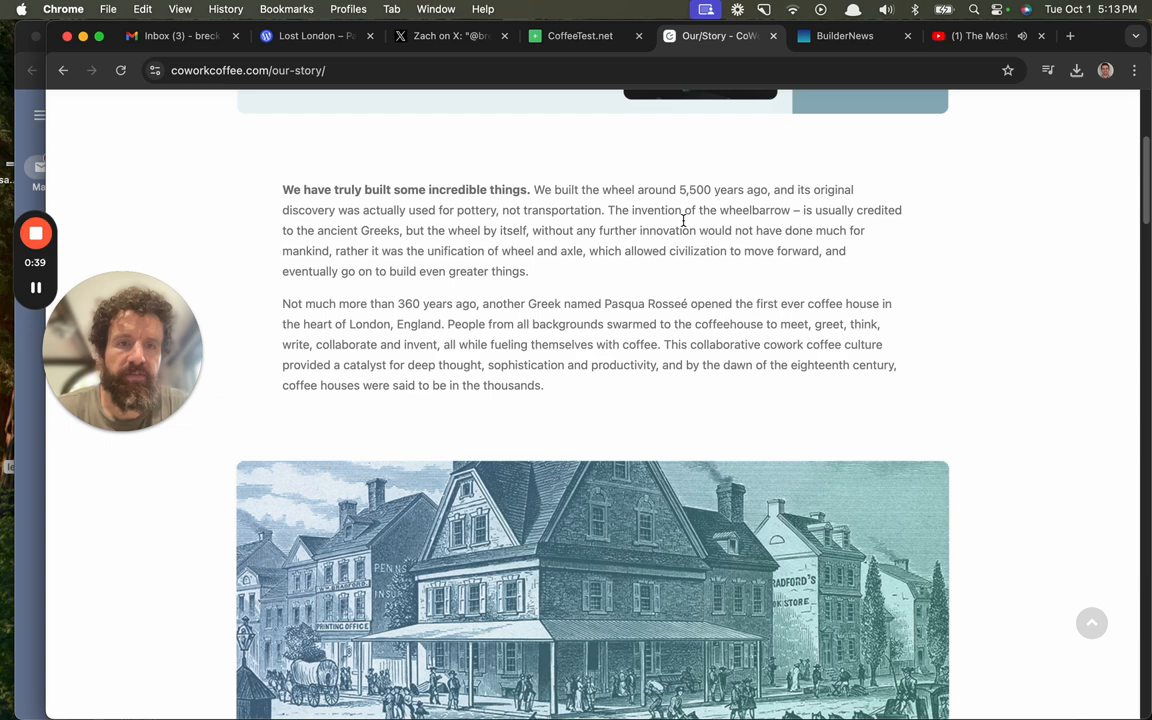
pyautogui.scroll(-3)
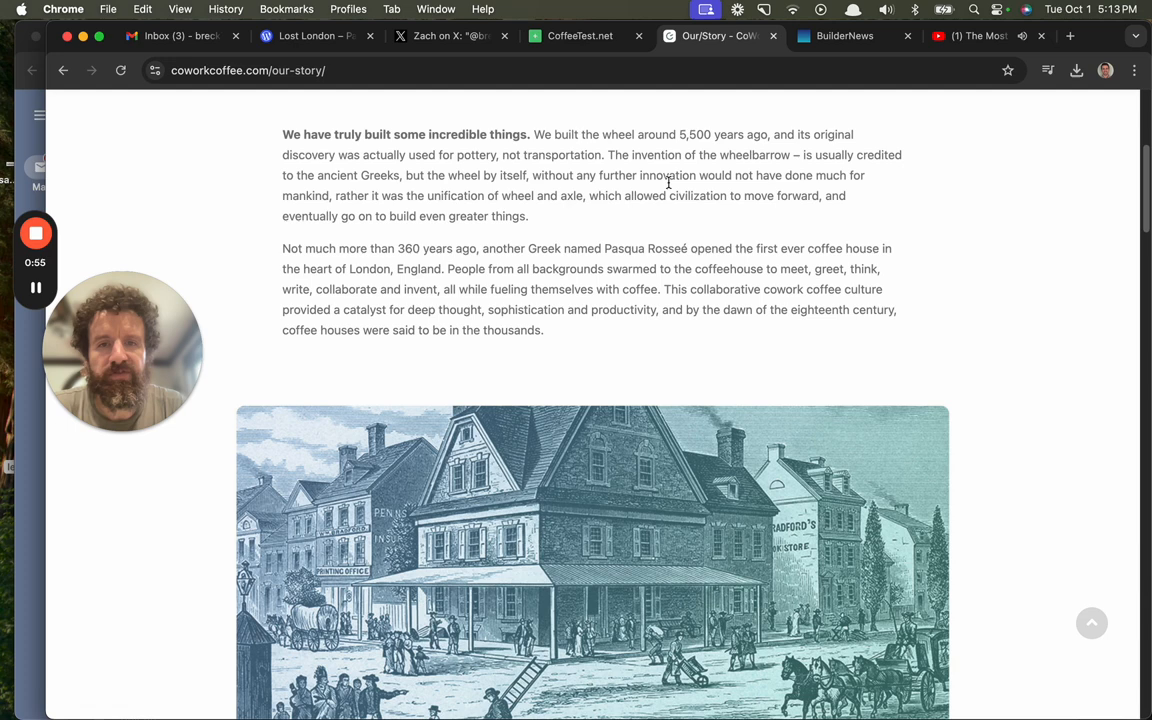
pyautogui.scroll(-3)
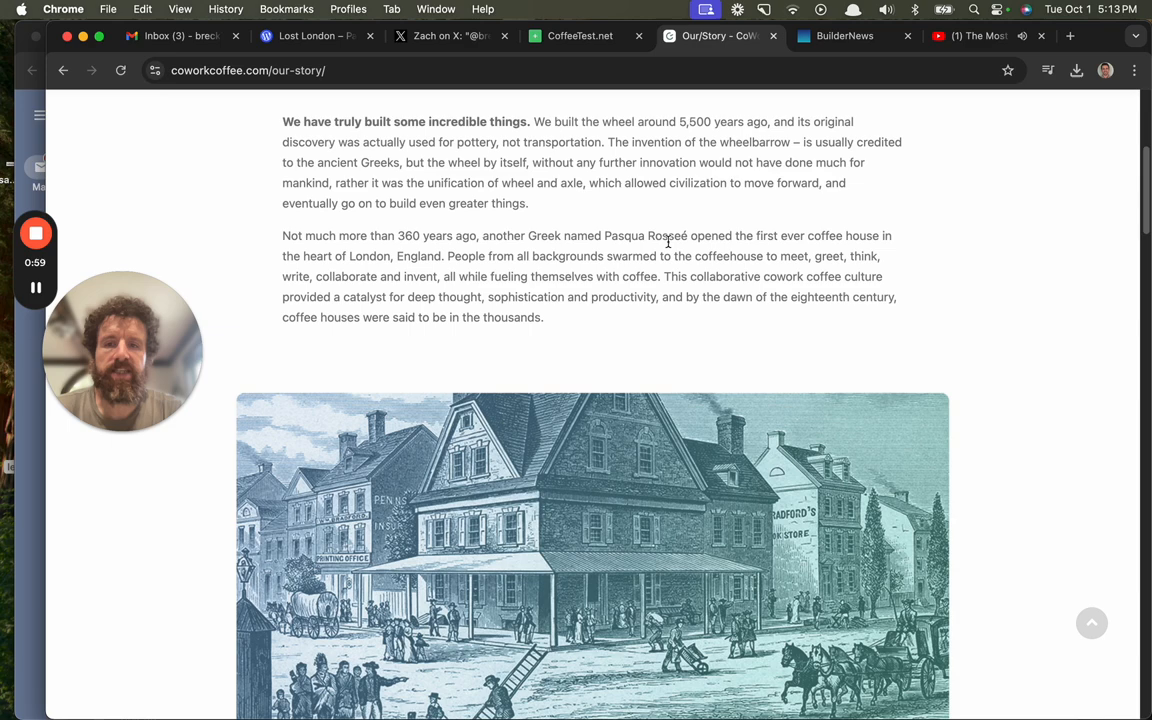
pyautogui.scroll(-3)
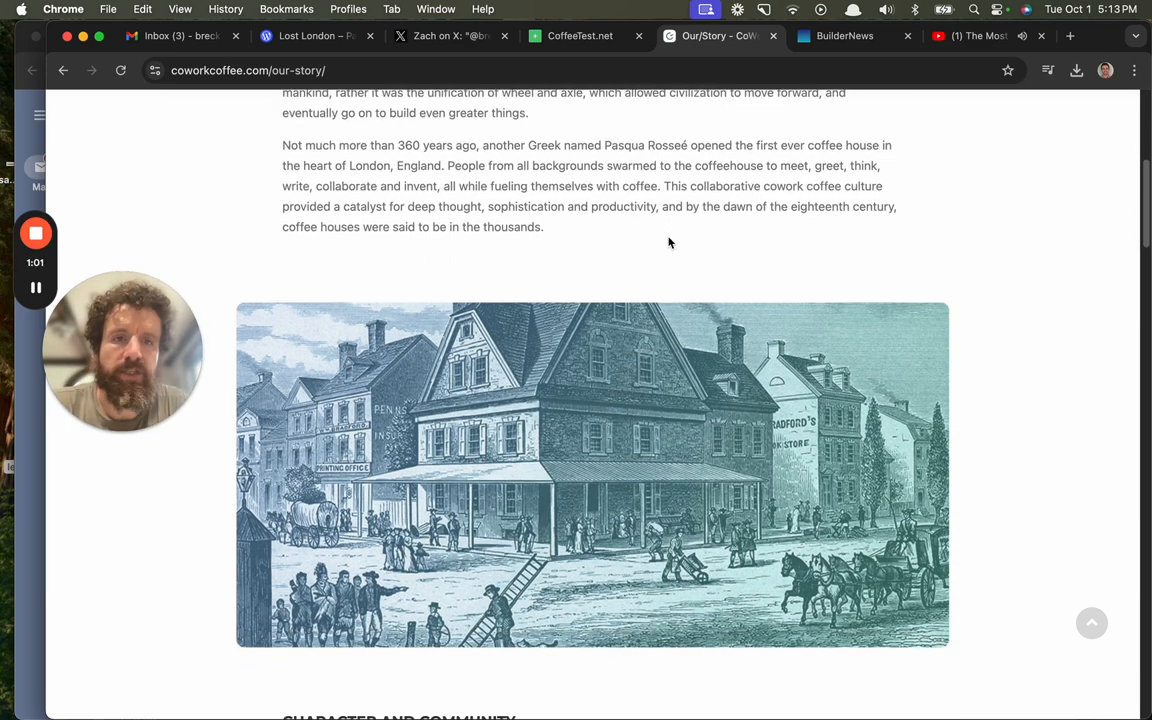
pyautogui.scroll(-3)
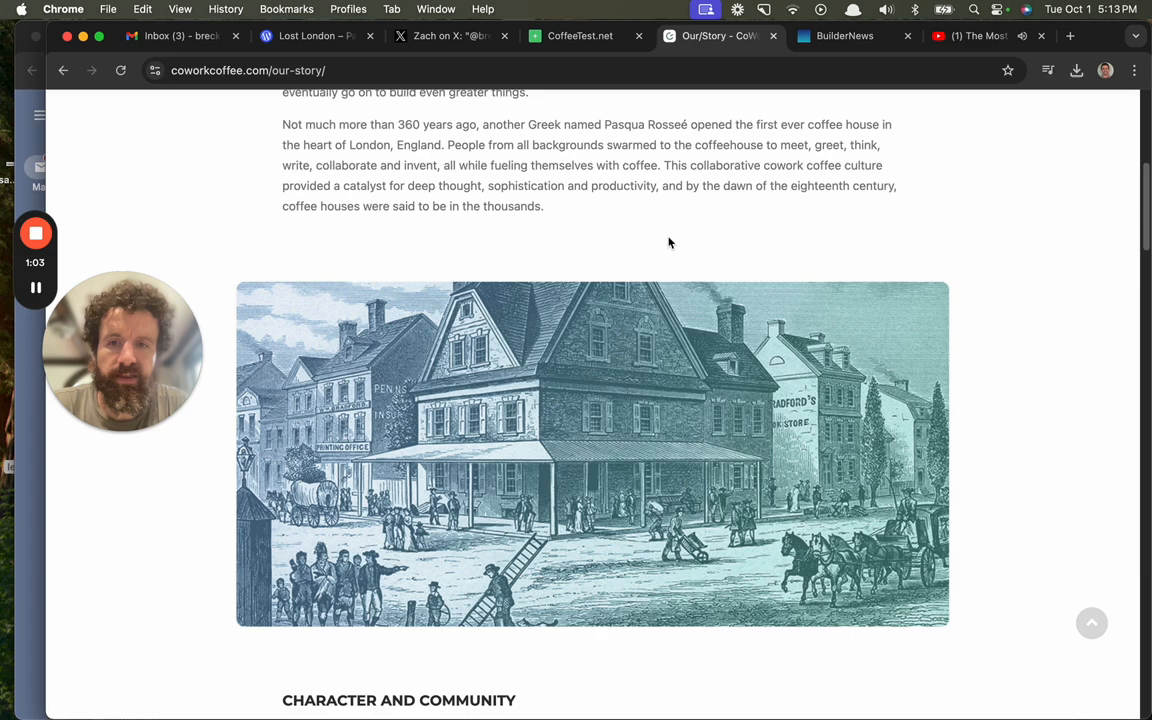
pyautogui.scroll(-3)
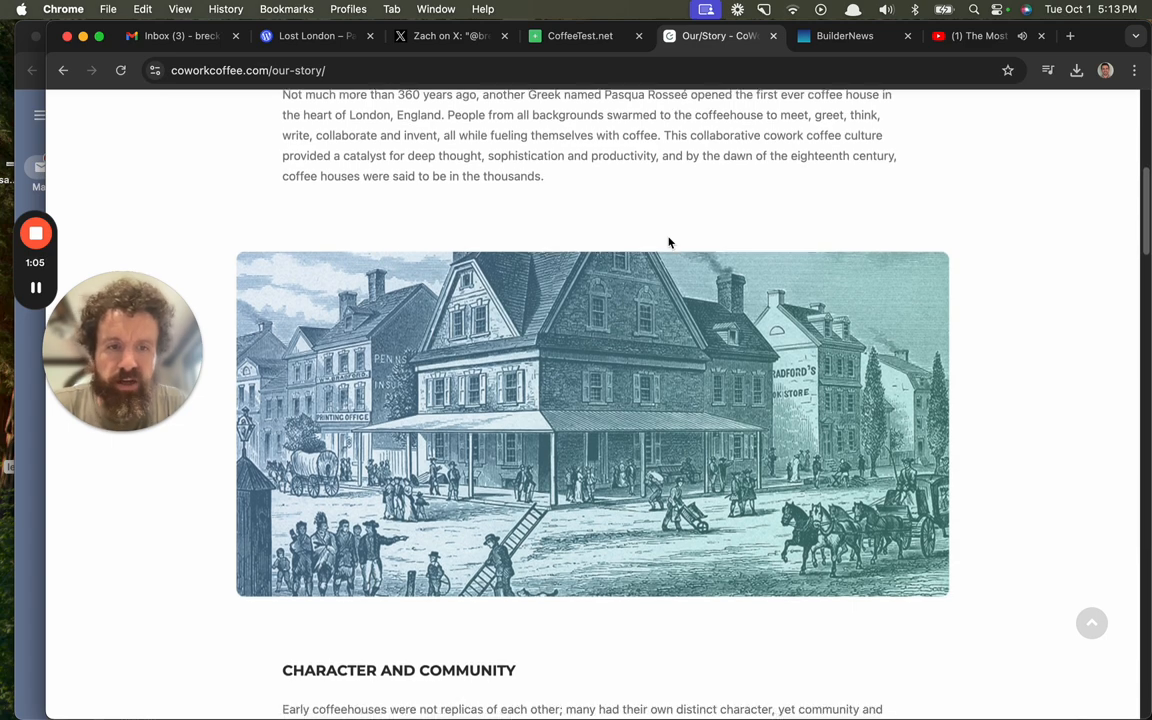
# Read the 'Character and Community' text down to the engraving above 'They Inspired Brilliant Ideas'.
pyautogui.scroll(-3)
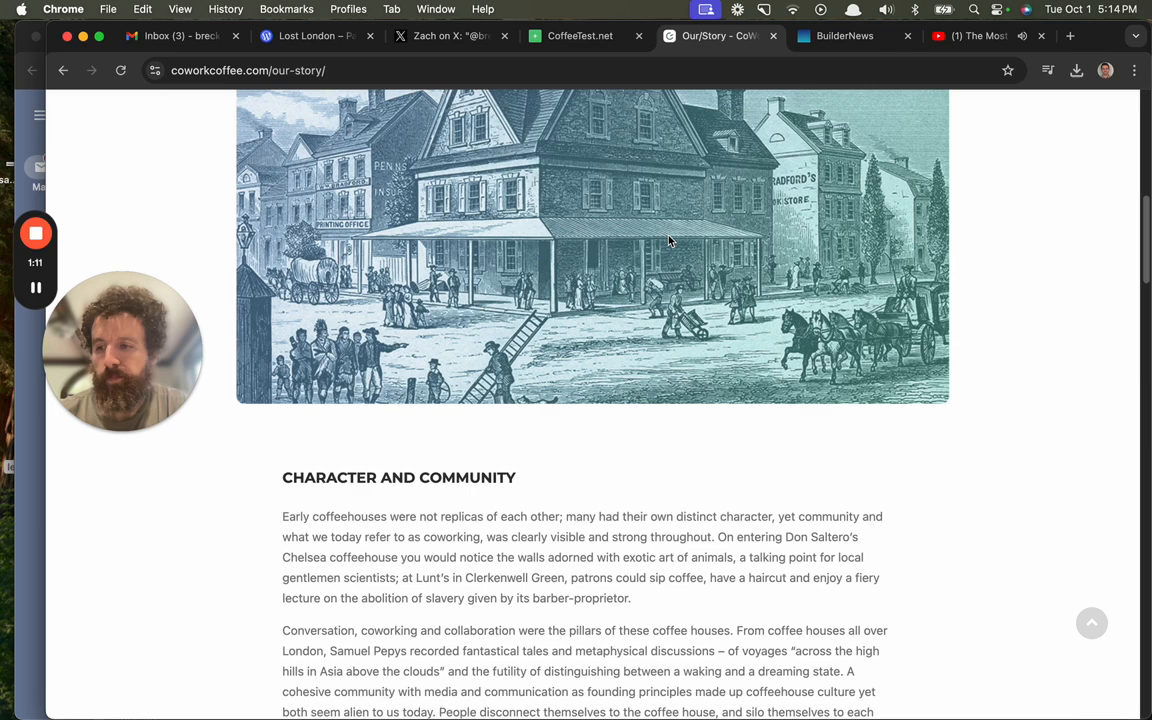
pyautogui.scroll(-3)
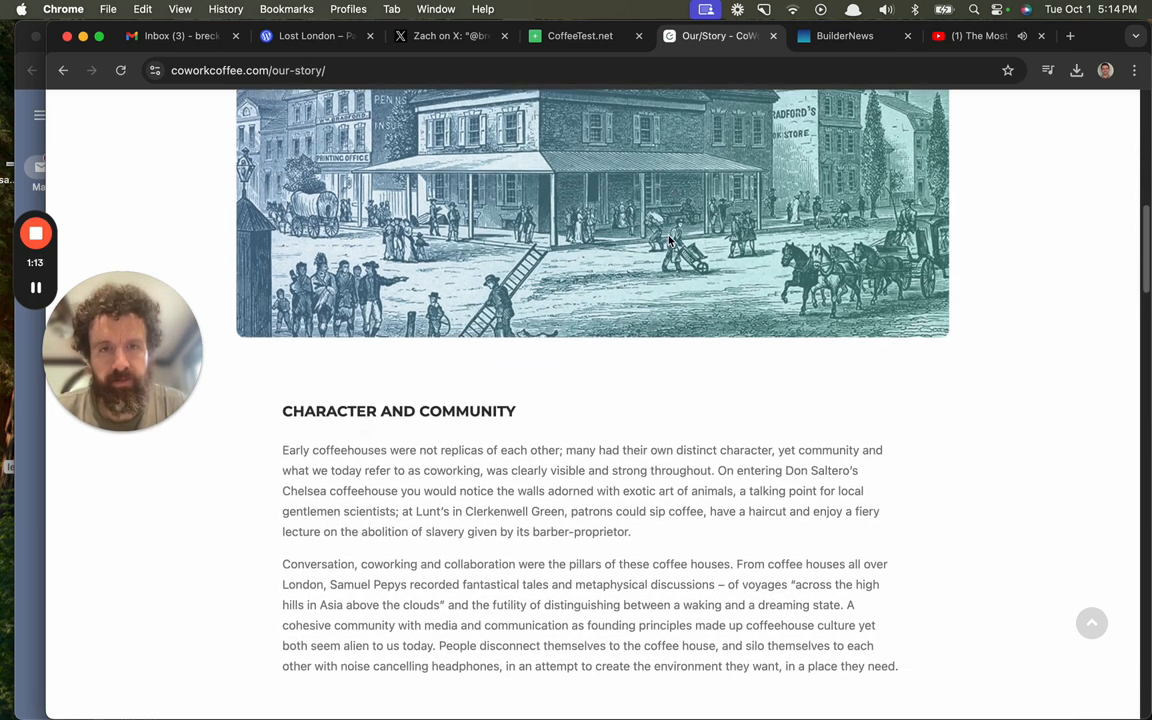
pyautogui.scroll(-3)
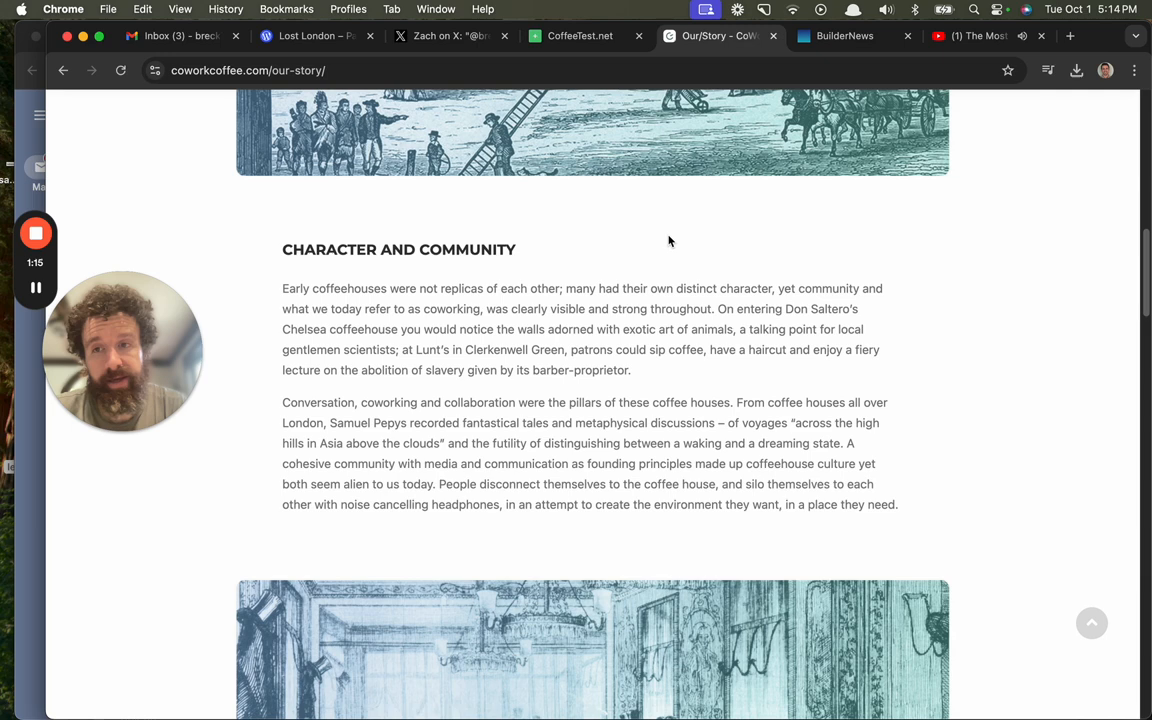
pyautogui.moveTo(244, 198)
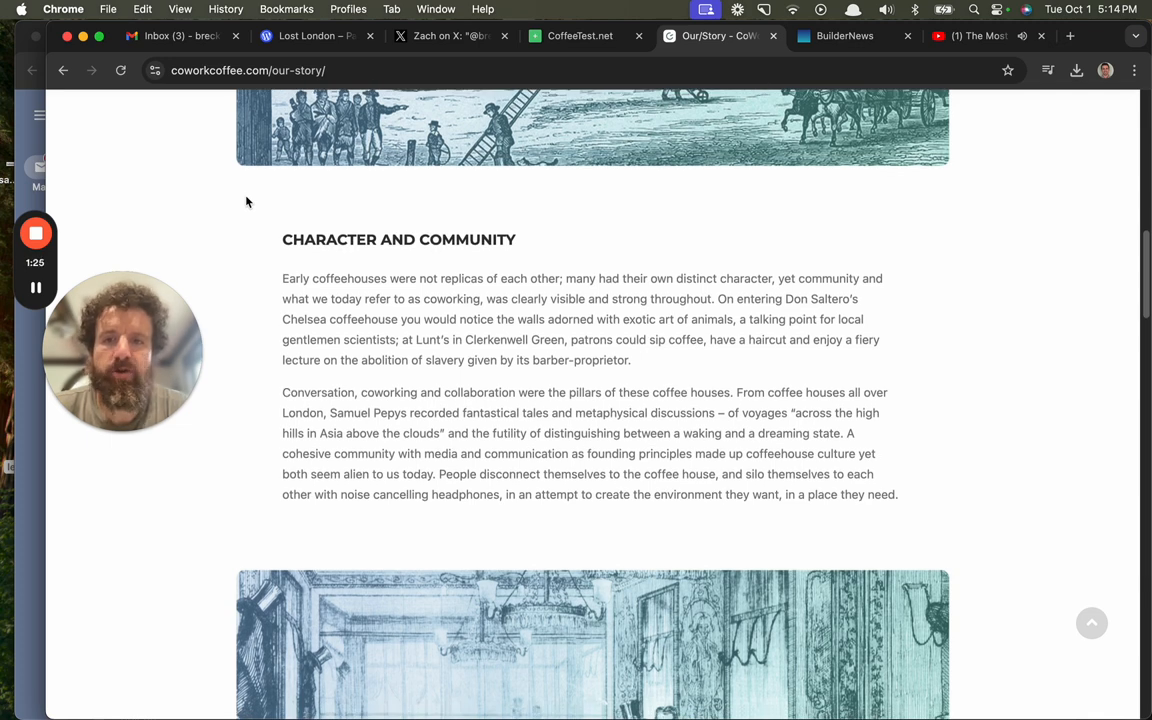
pyautogui.scroll(-3)
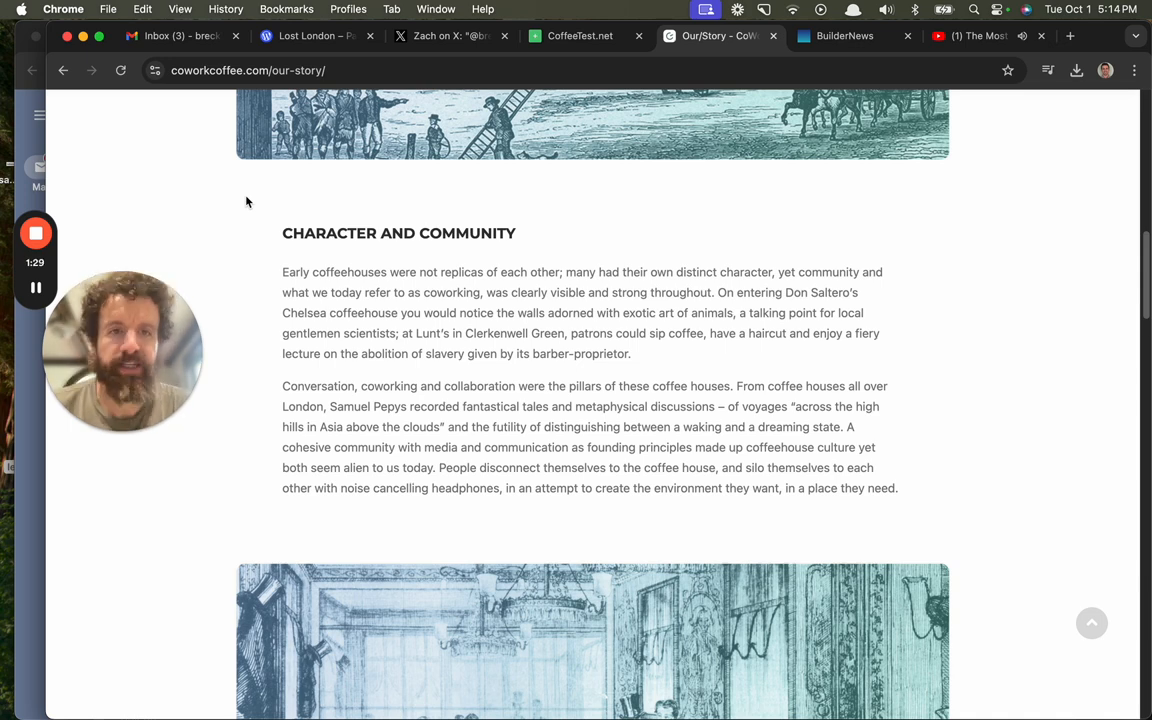
pyautogui.scroll(-3)
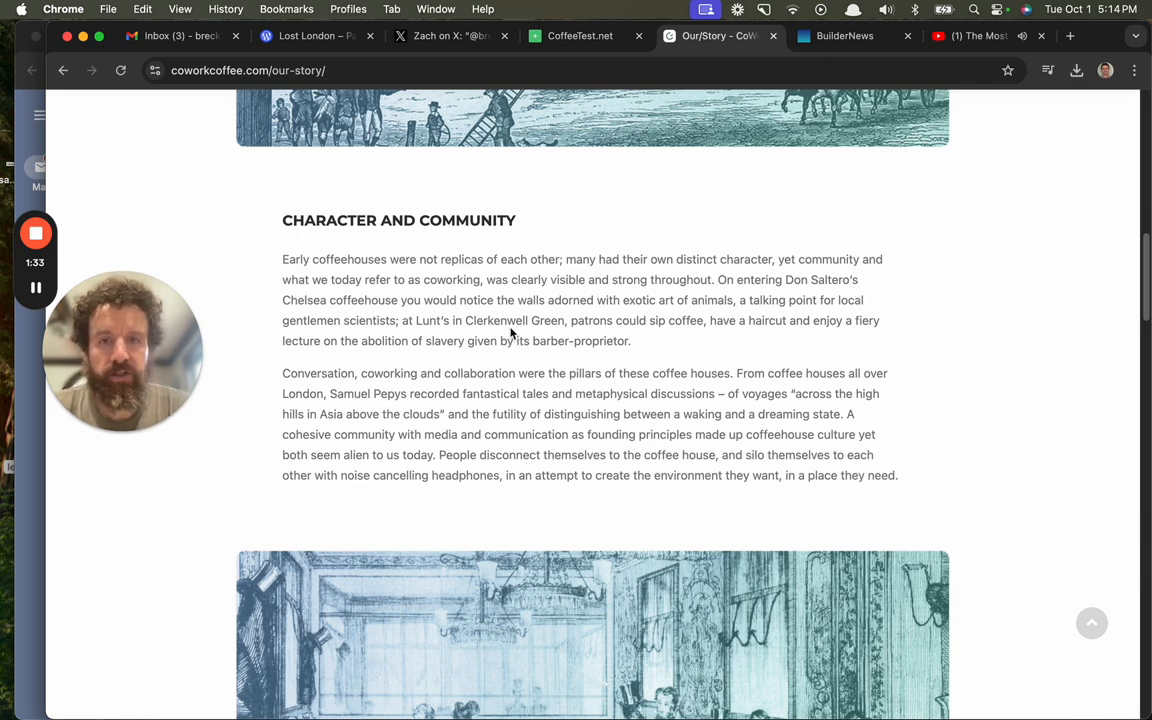
pyautogui.moveTo(224, 228)
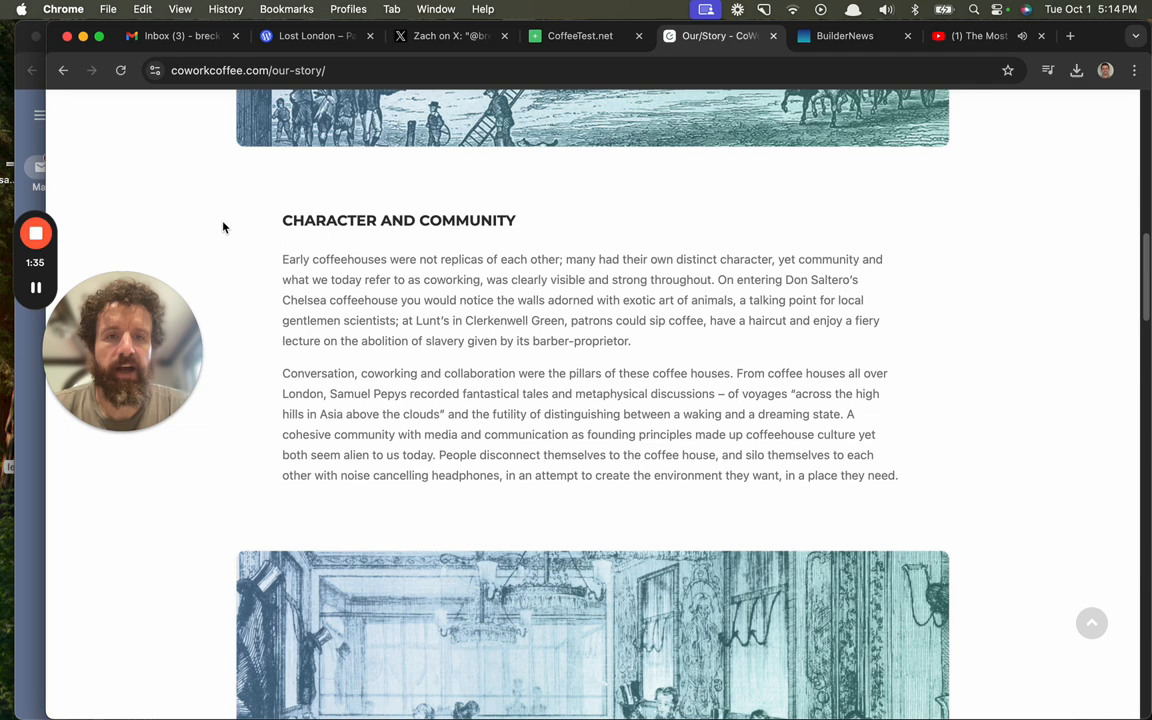
pyautogui.scroll(-3)
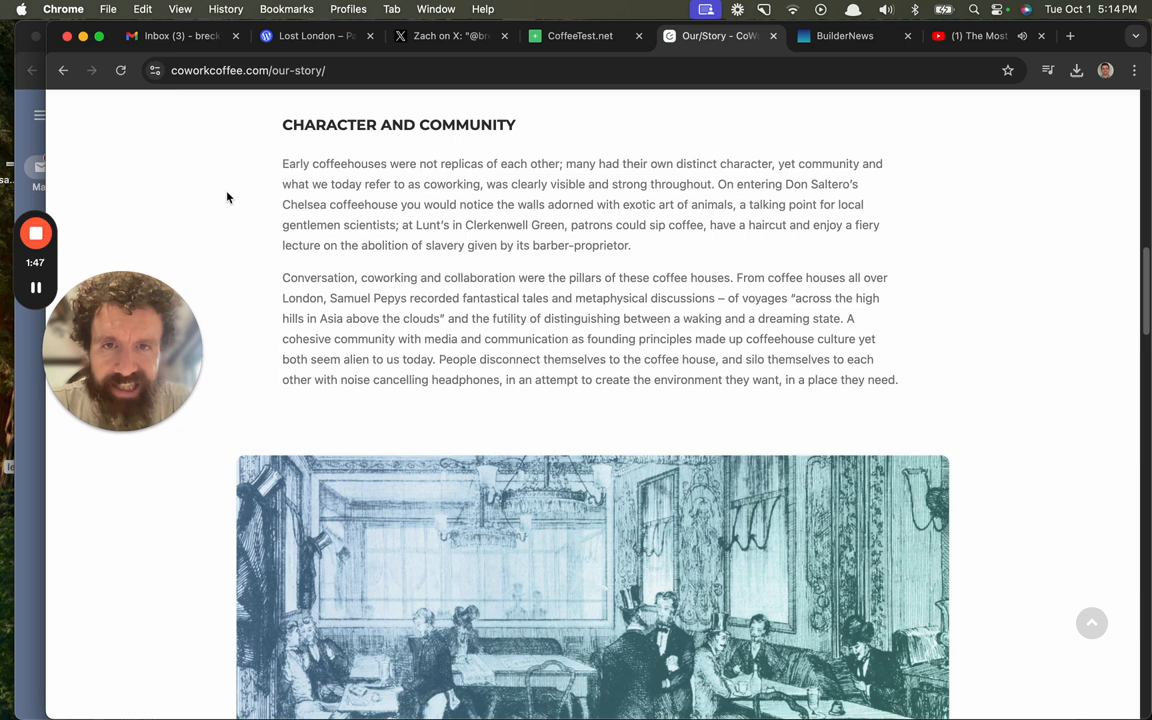
pyautogui.scroll(-3)
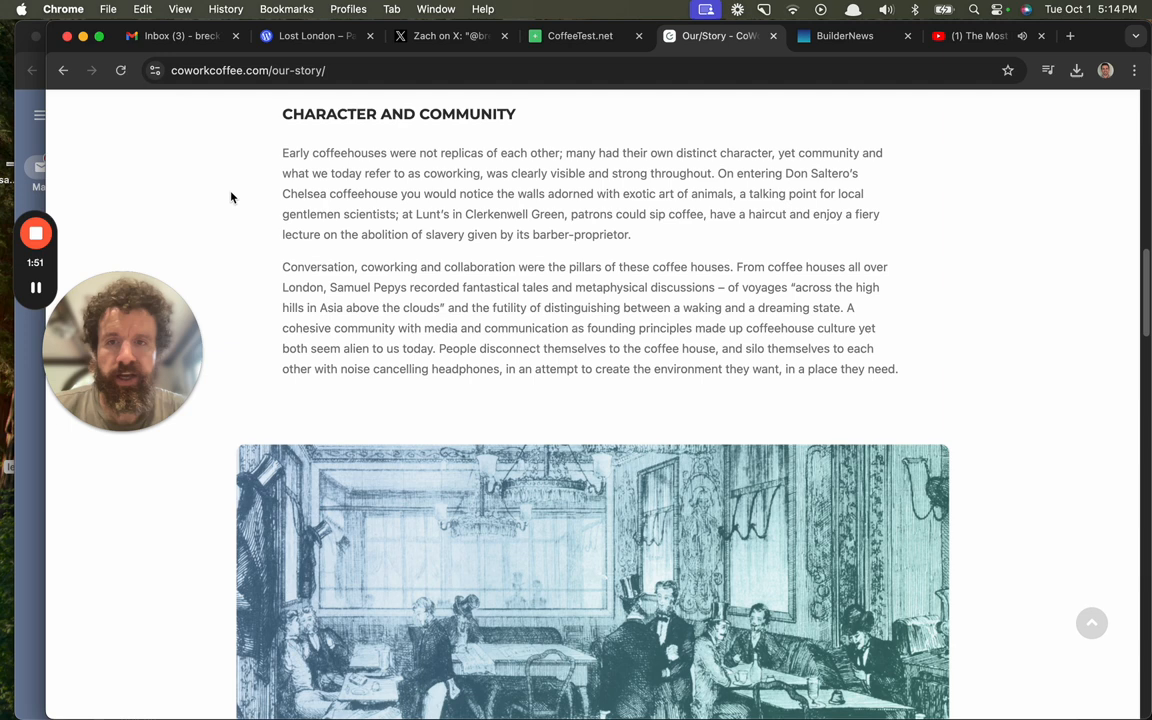
pyautogui.moveTo(256, 228)
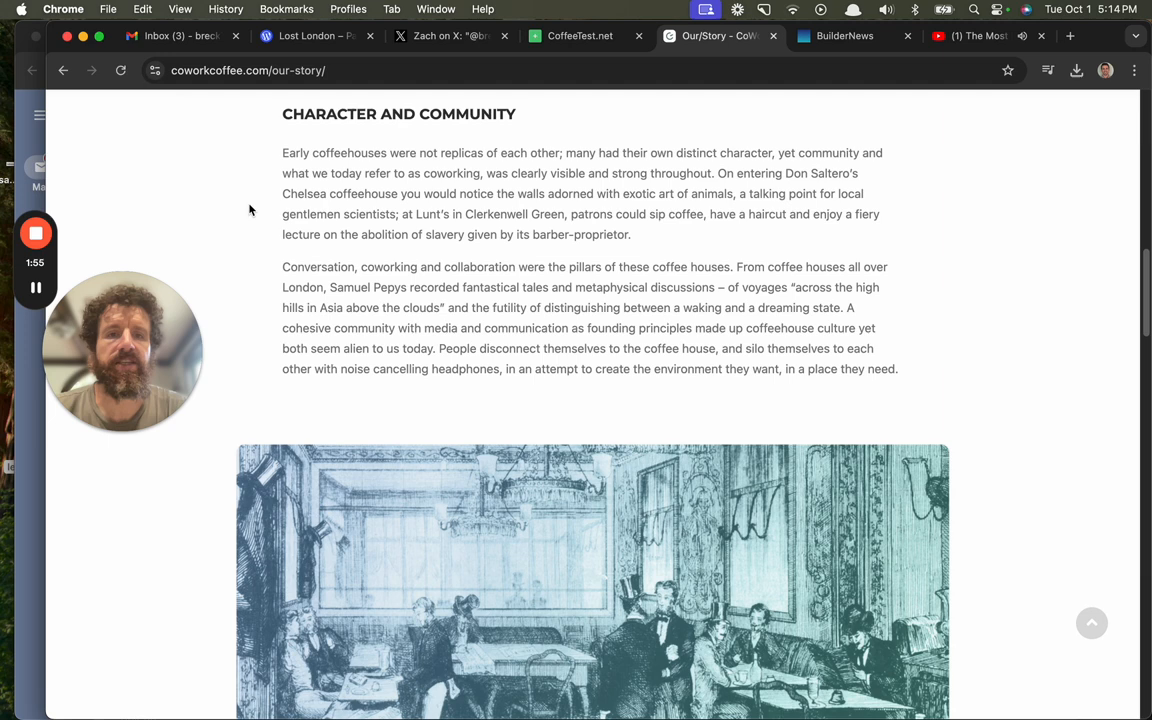
pyautogui.scroll(-3)
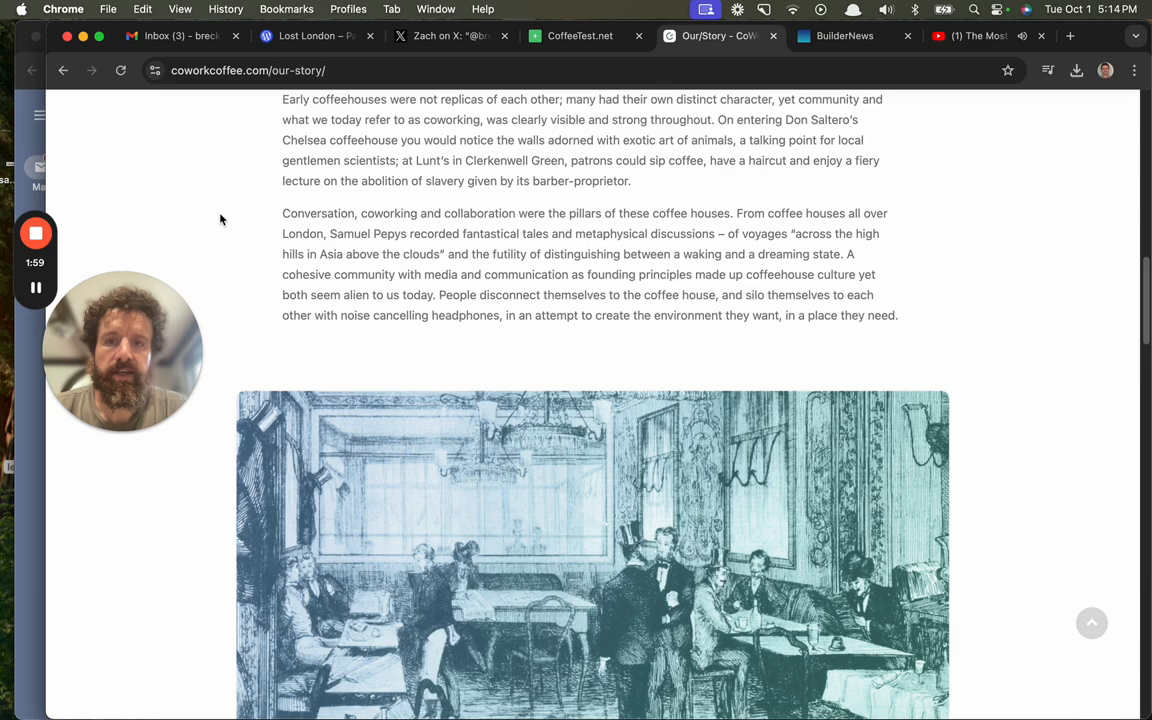
pyautogui.scroll(-3)
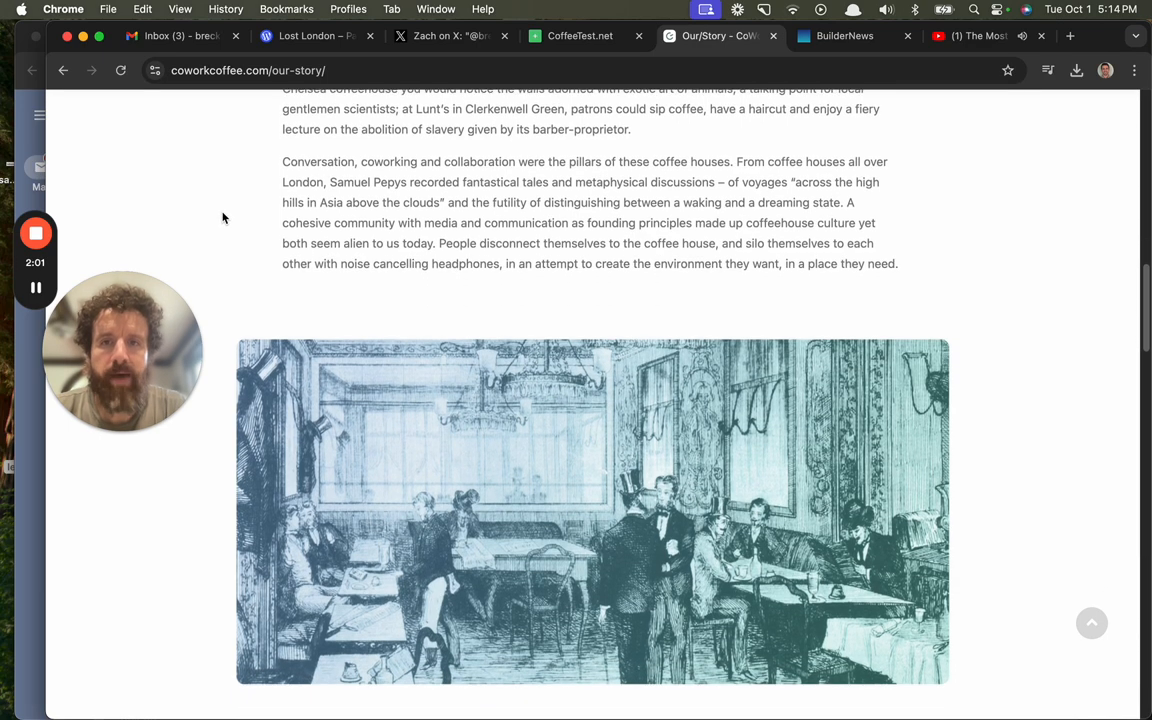
pyautogui.scroll(-3)
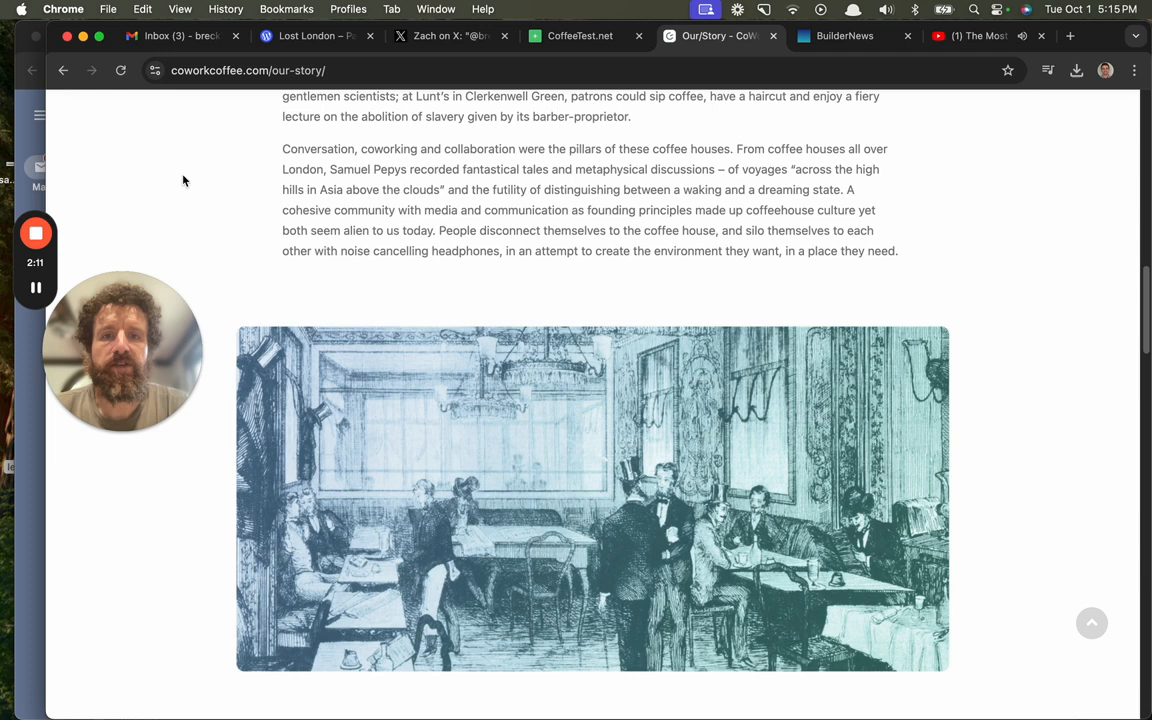
pyautogui.scroll(-3)
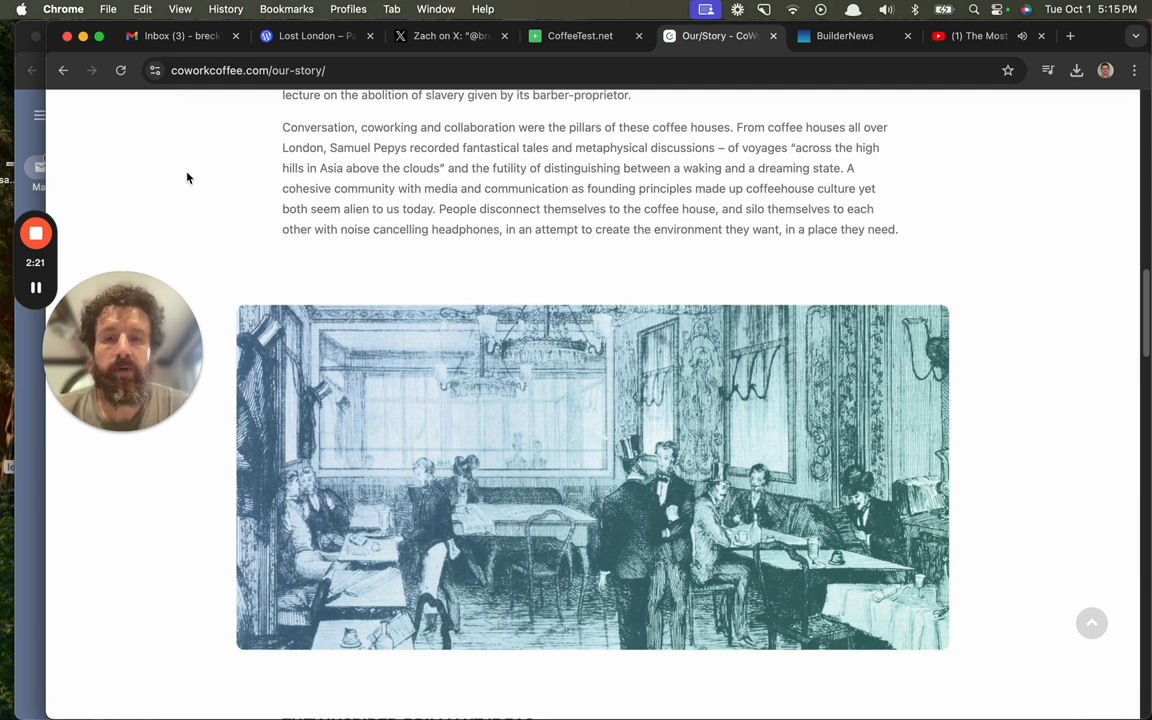
pyautogui.scroll(-3)
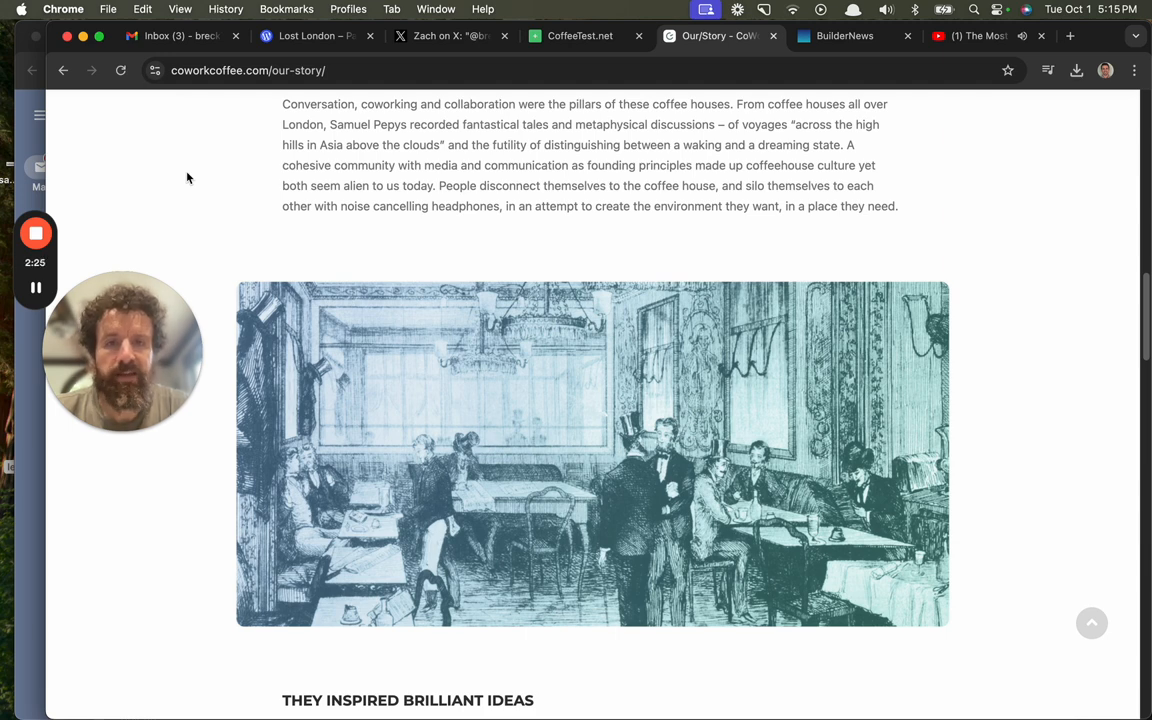
pyautogui.scroll(-3)
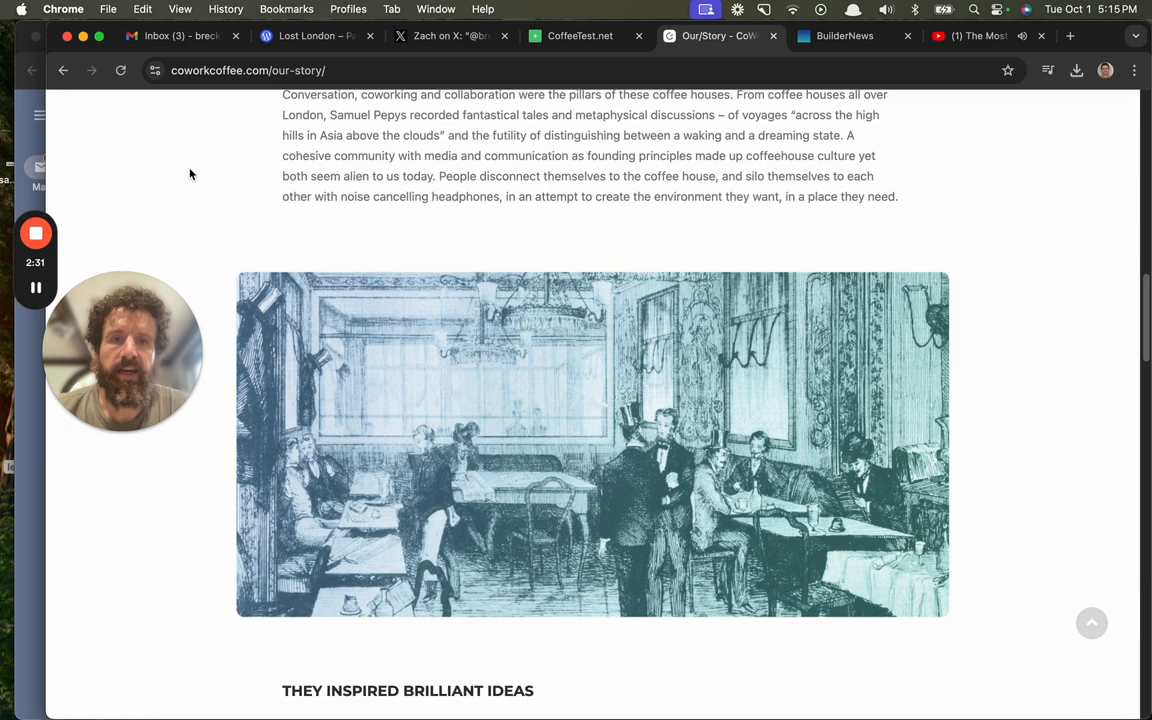
pyautogui.scroll(-3)
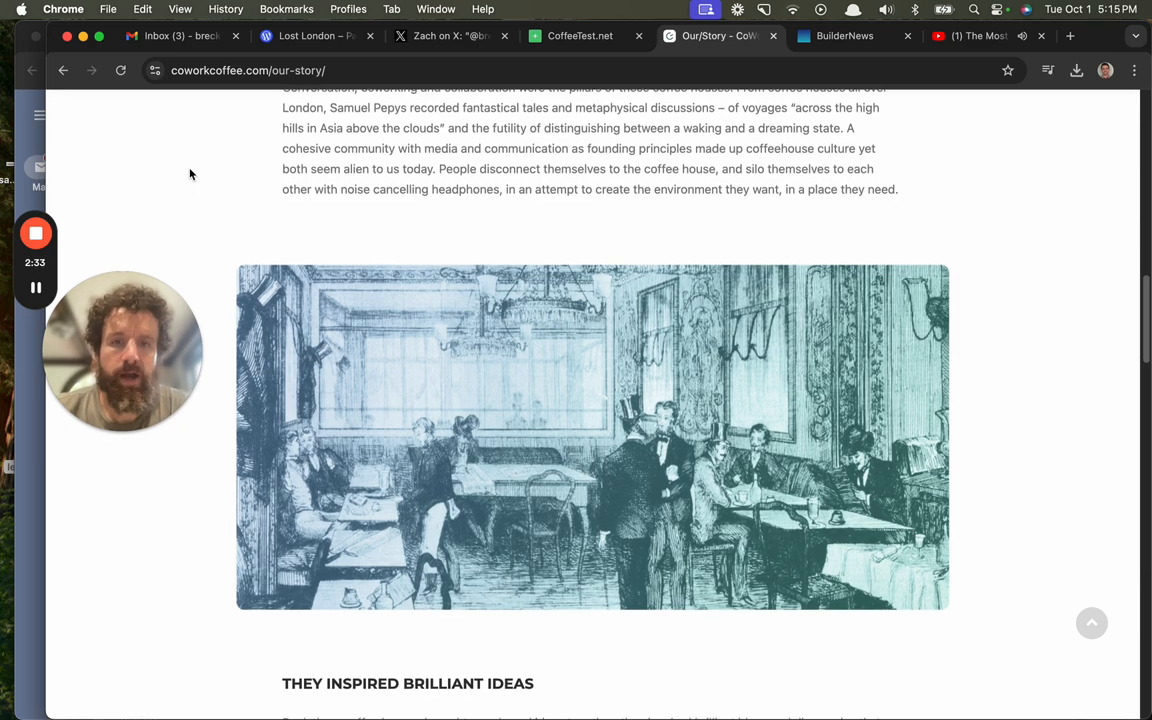
# Read on through the 'They Inspired Brilliant Ideas' section of the Our Story page.
pyautogui.scroll(-3)
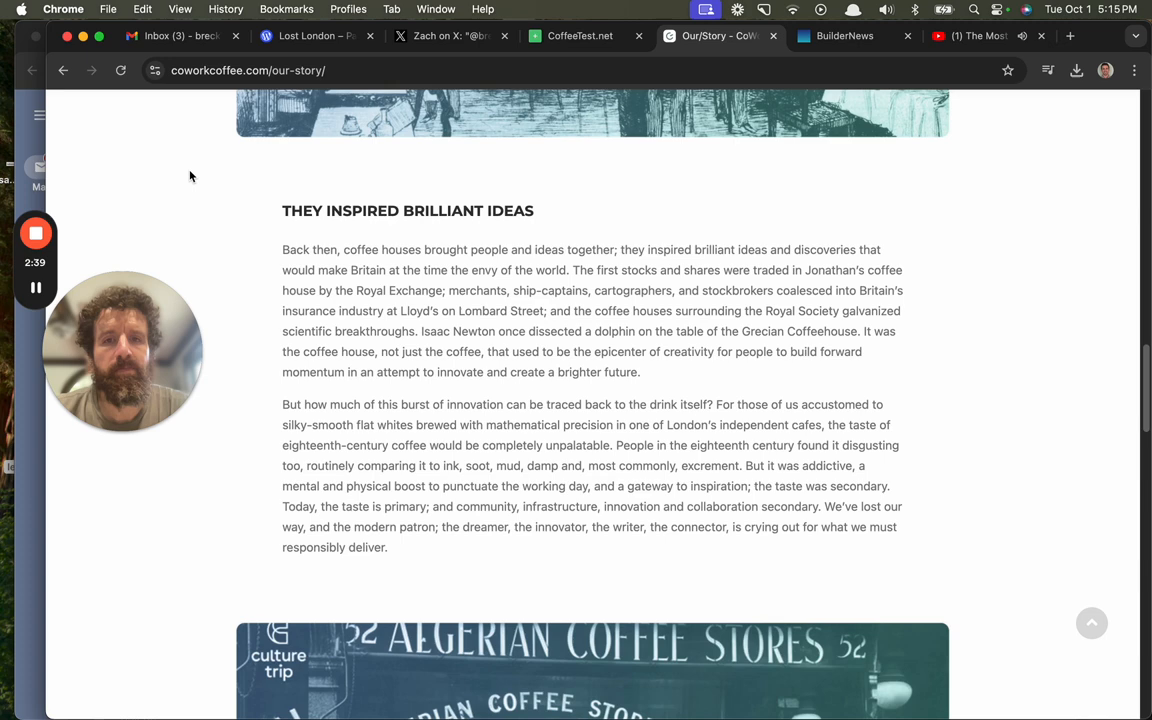
pyautogui.scroll(-3)
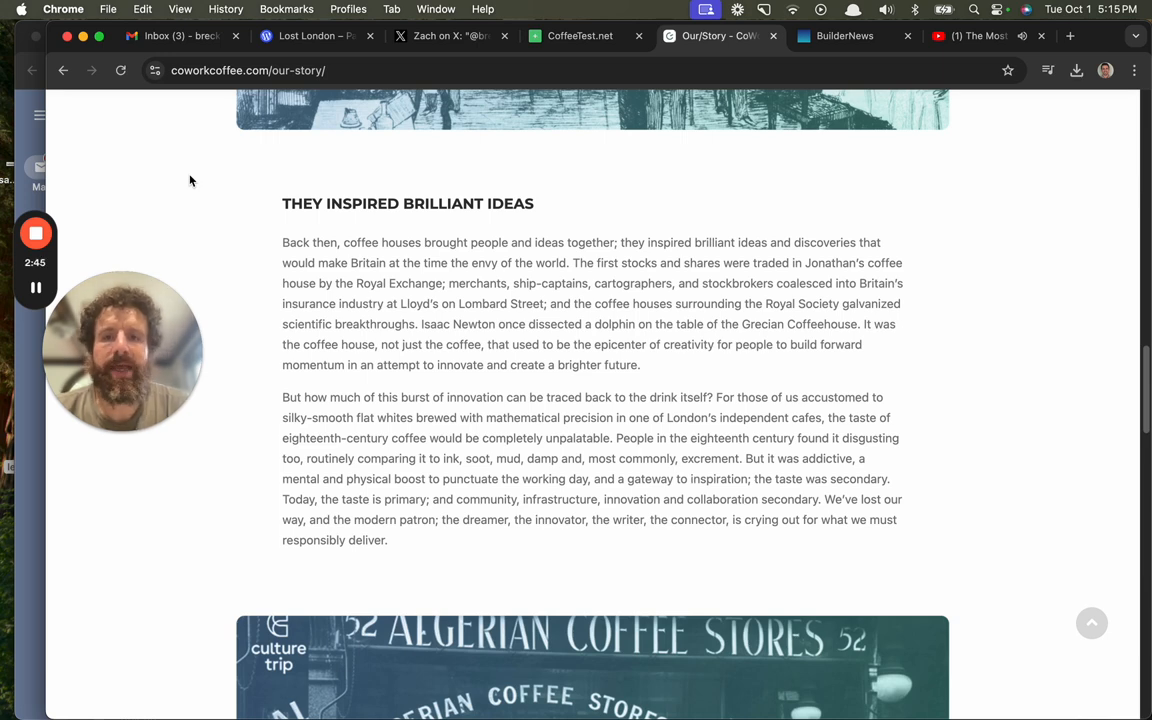
pyautogui.scroll(-3)
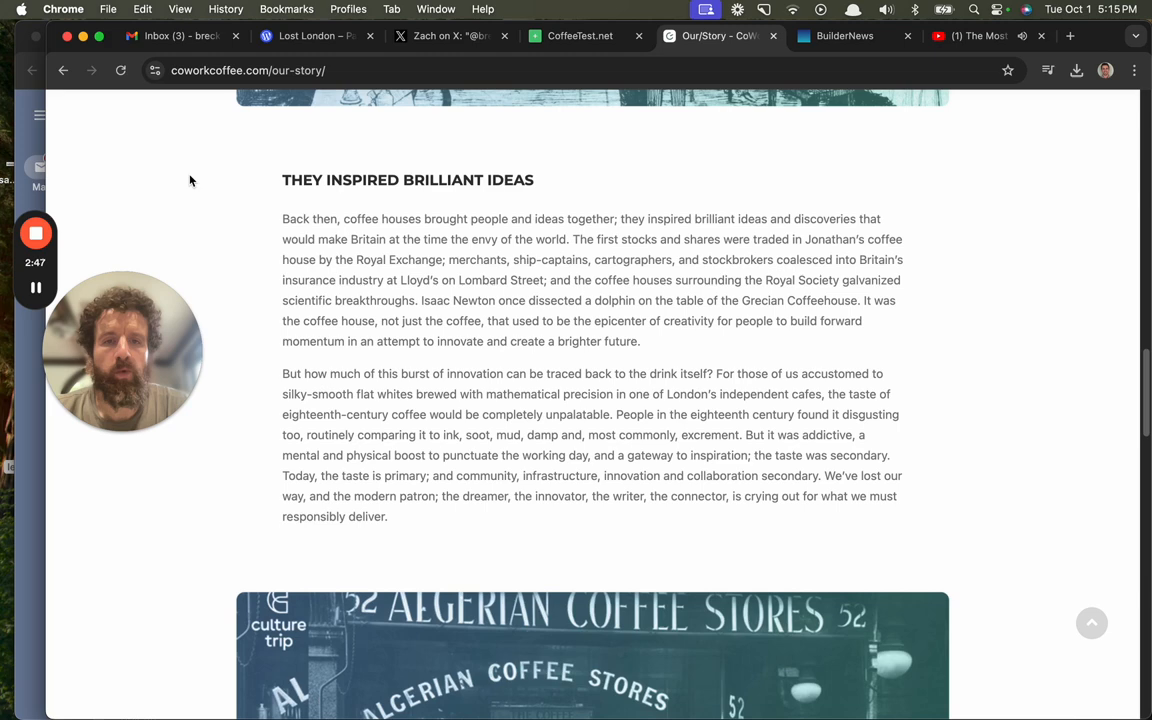
pyautogui.scroll(-3)
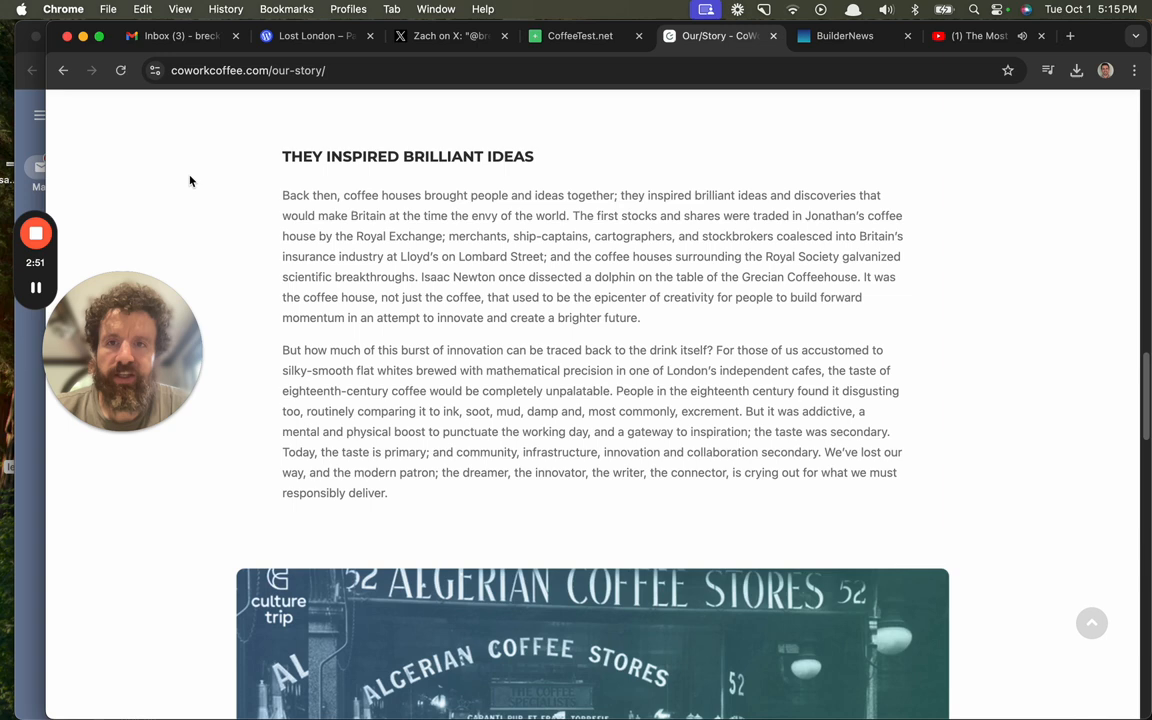
pyautogui.scroll(-3)
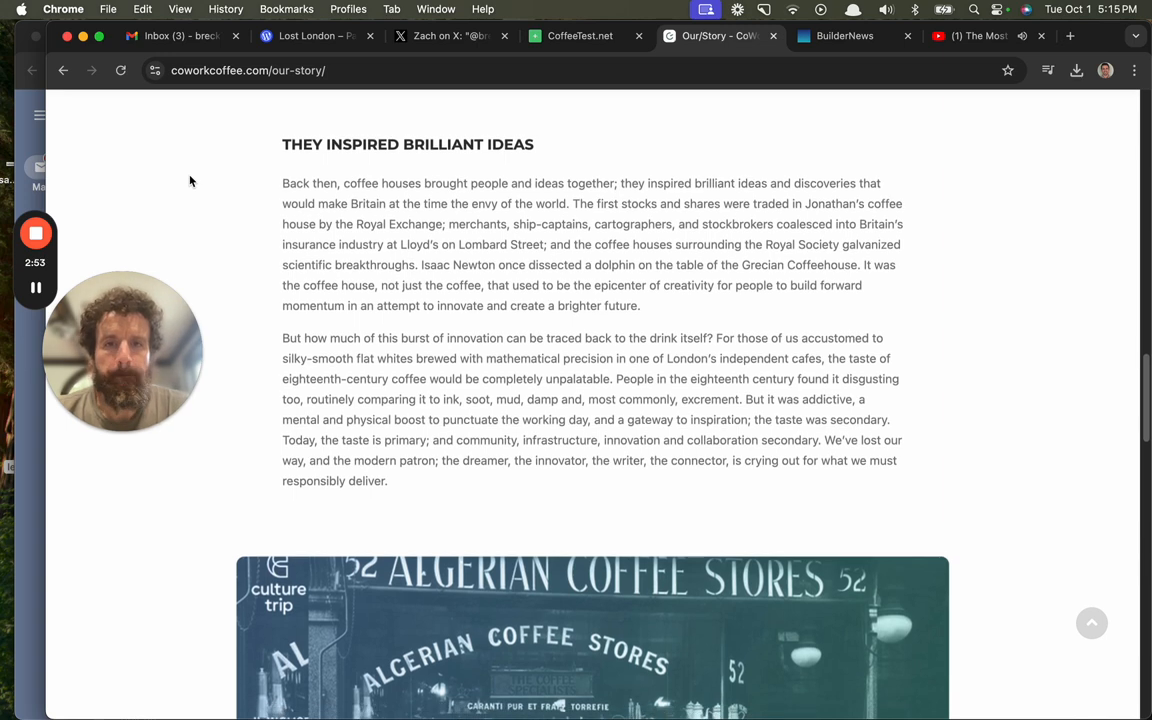
pyautogui.scroll(-3)
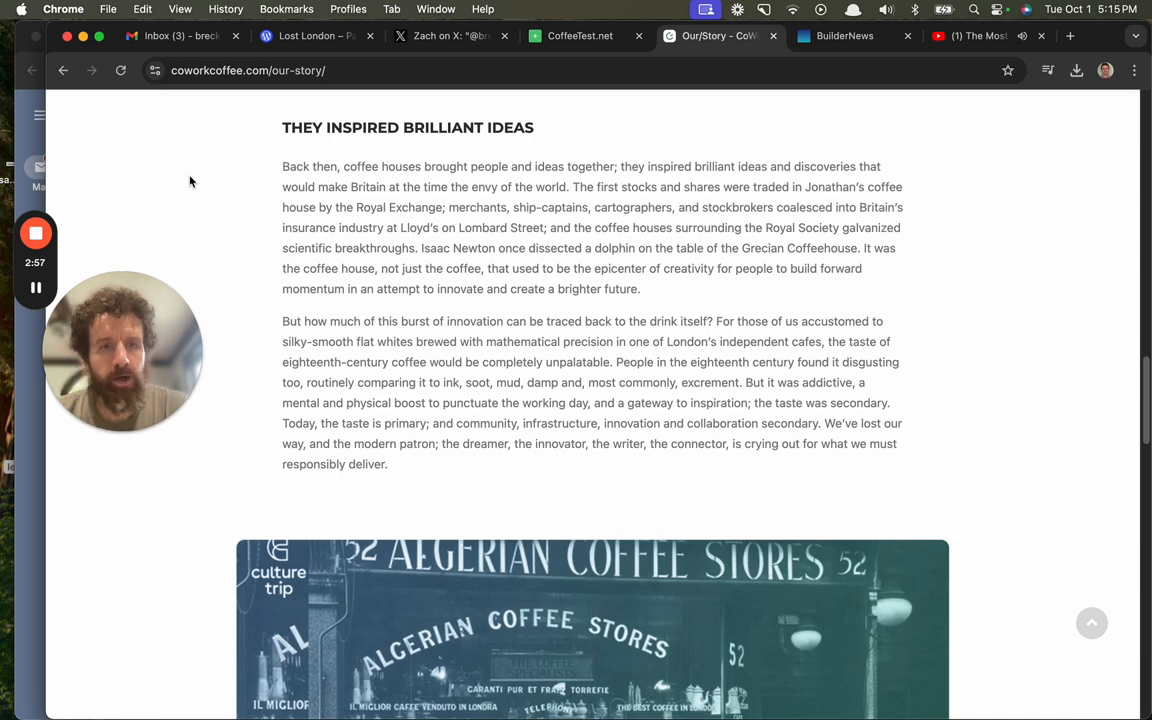
pyautogui.scroll(-3)
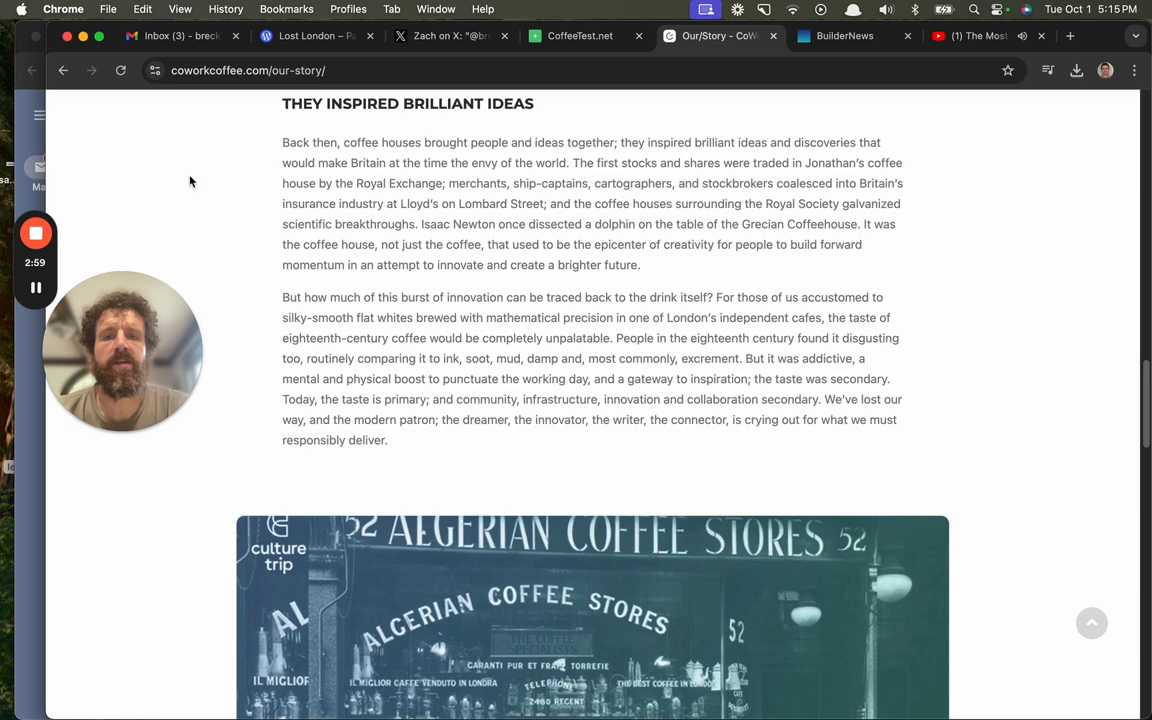
pyautogui.moveTo(200, 180)
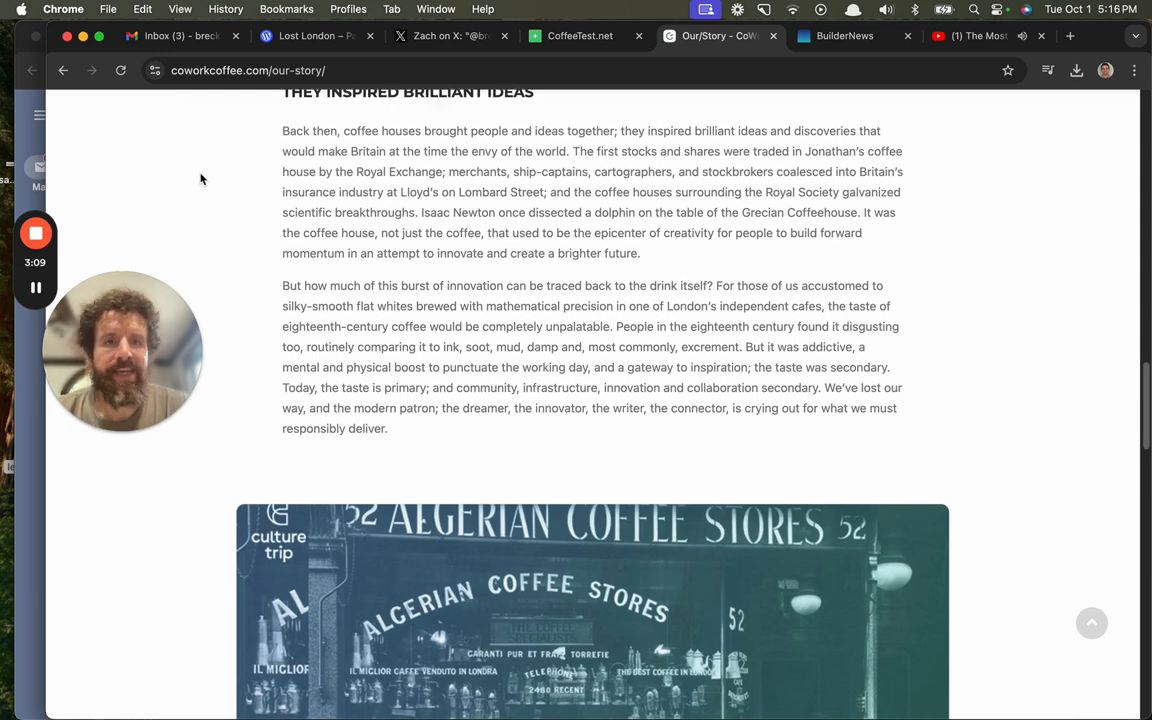
pyautogui.scroll(-3)
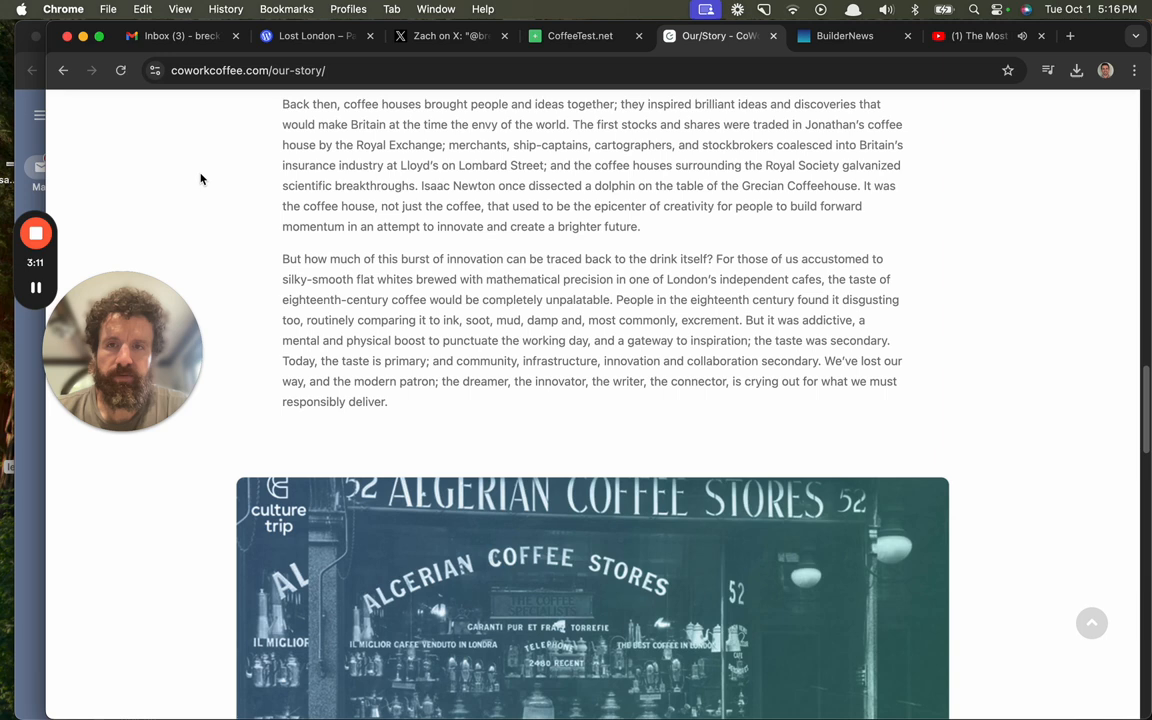
pyautogui.scroll(-3)
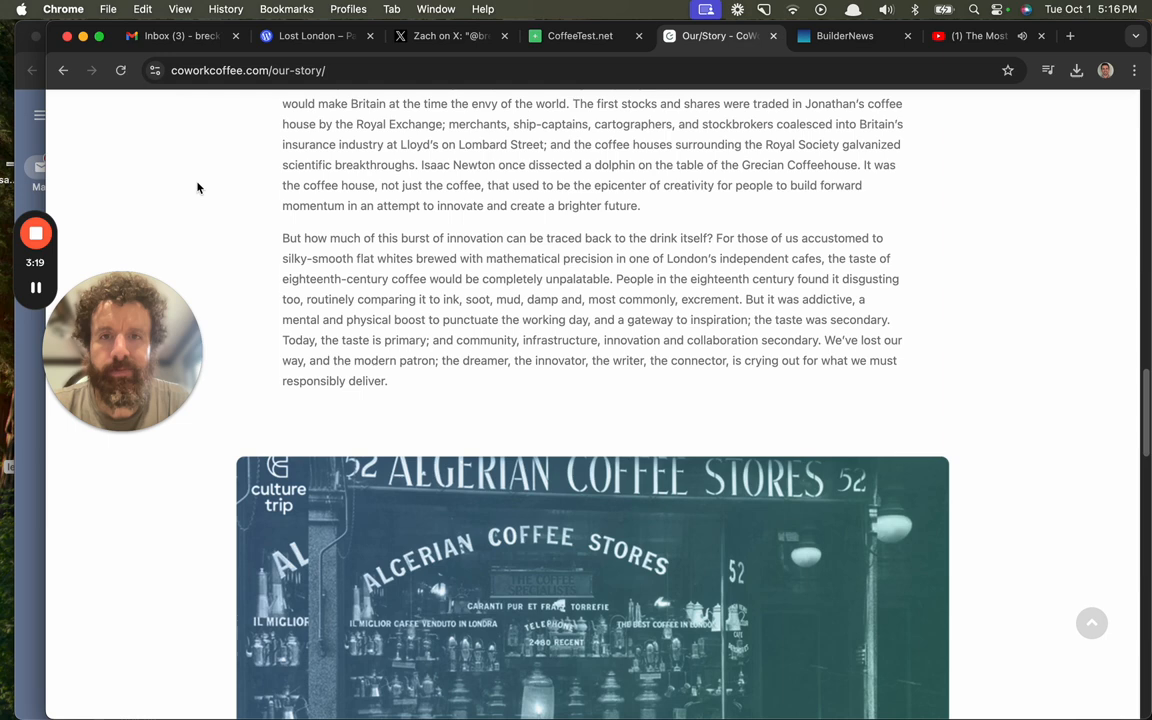
pyautogui.scroll(-3)
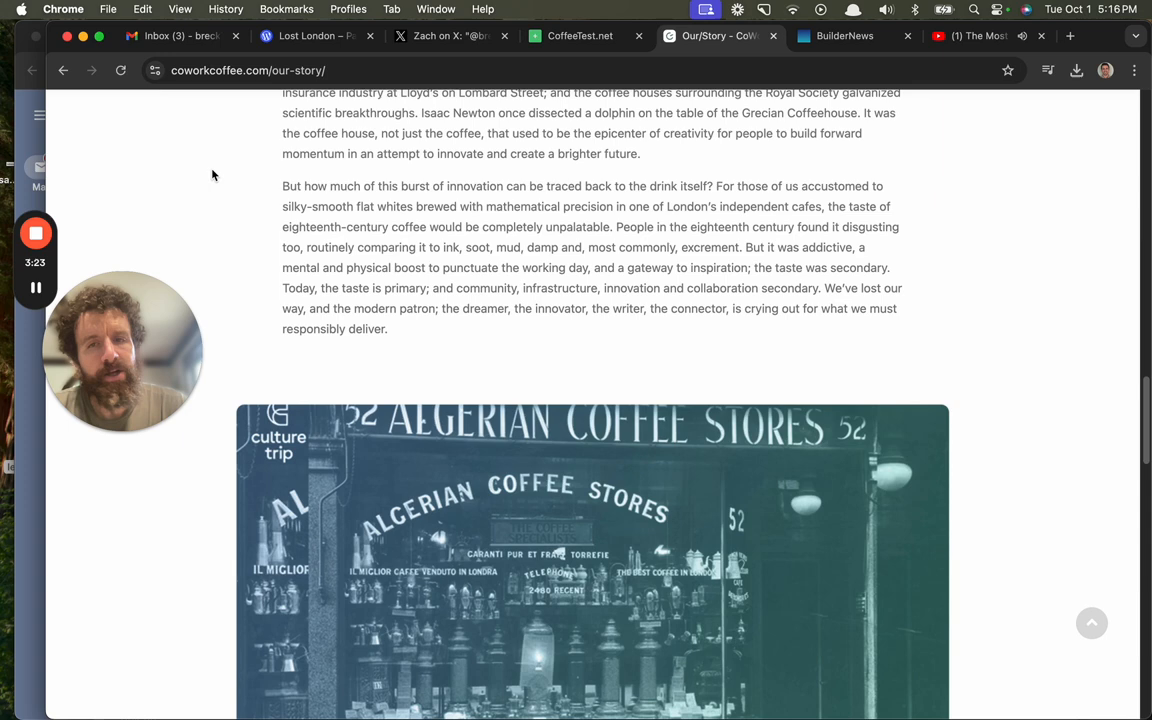
pyautogui.scroll(-3)
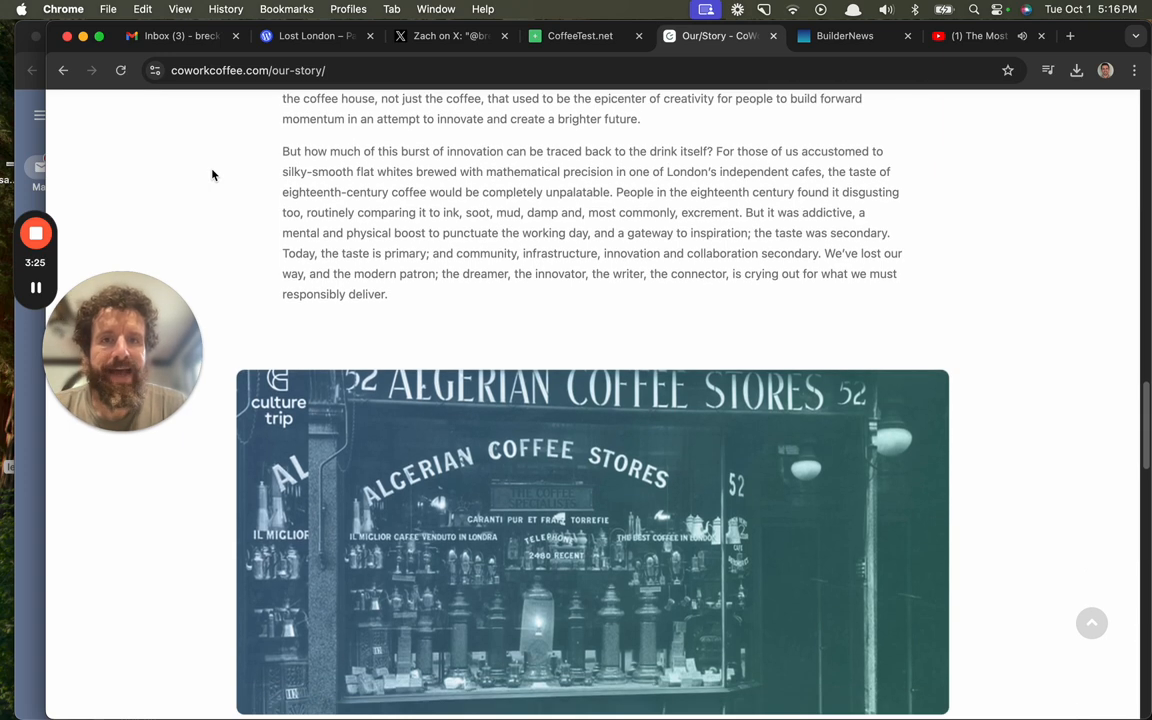
# Continue past the Algerian Coffee Stores photo to the 'We must remember the past' heading.
pyautogui.scroll(-3)
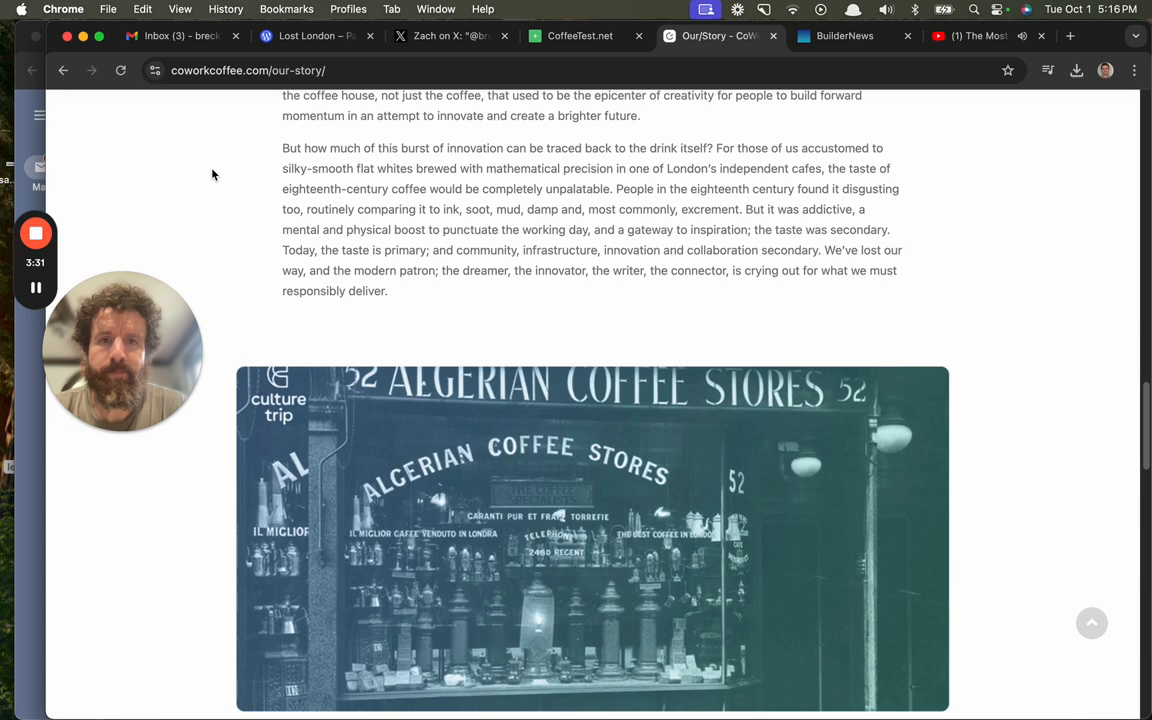
pyautogui.scroll(-3)
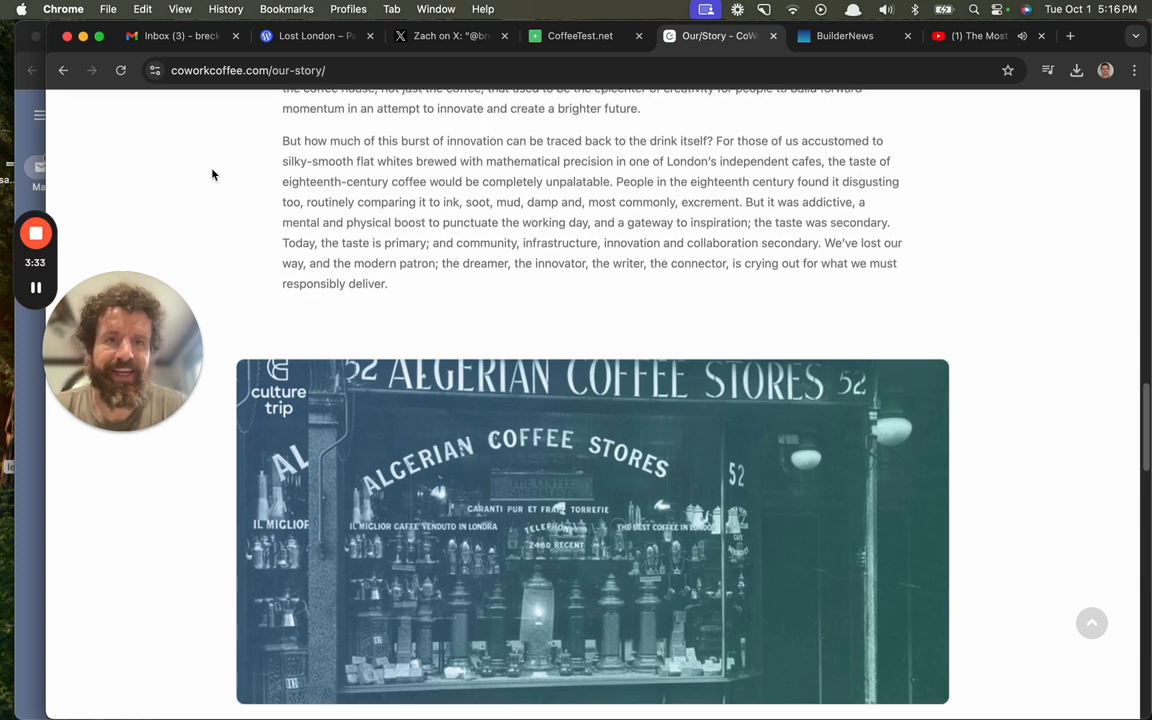
pyautogui.scroll(-3)
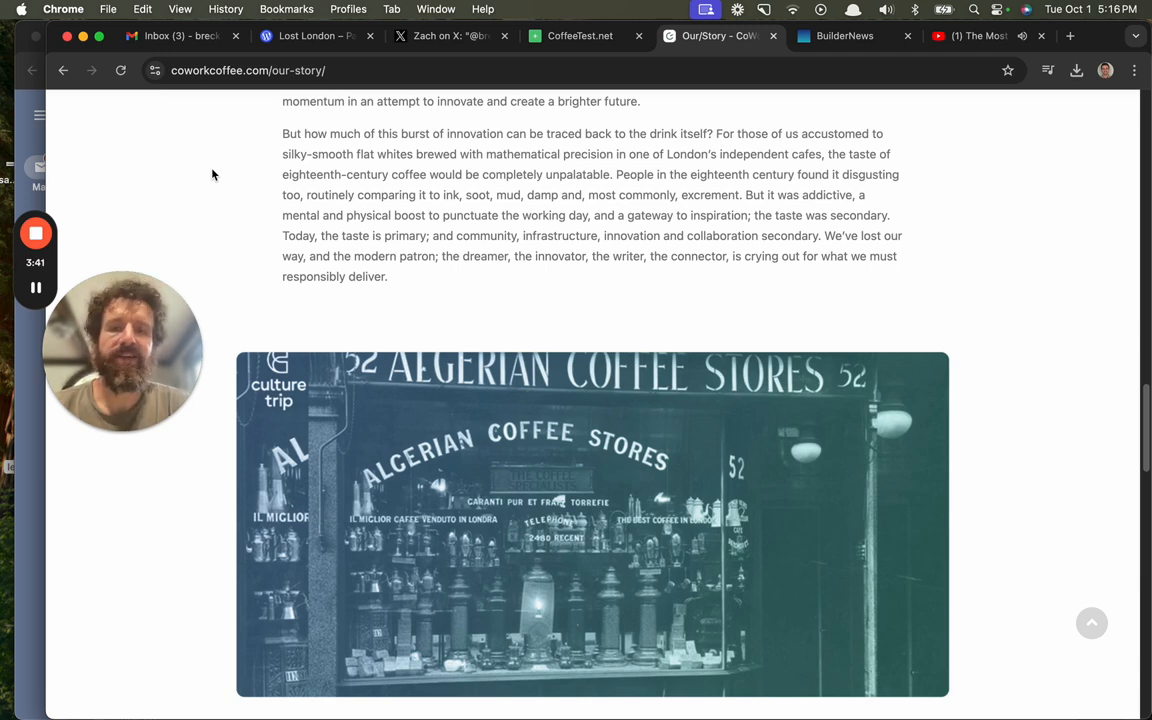
pyautogui.scroll(-3)
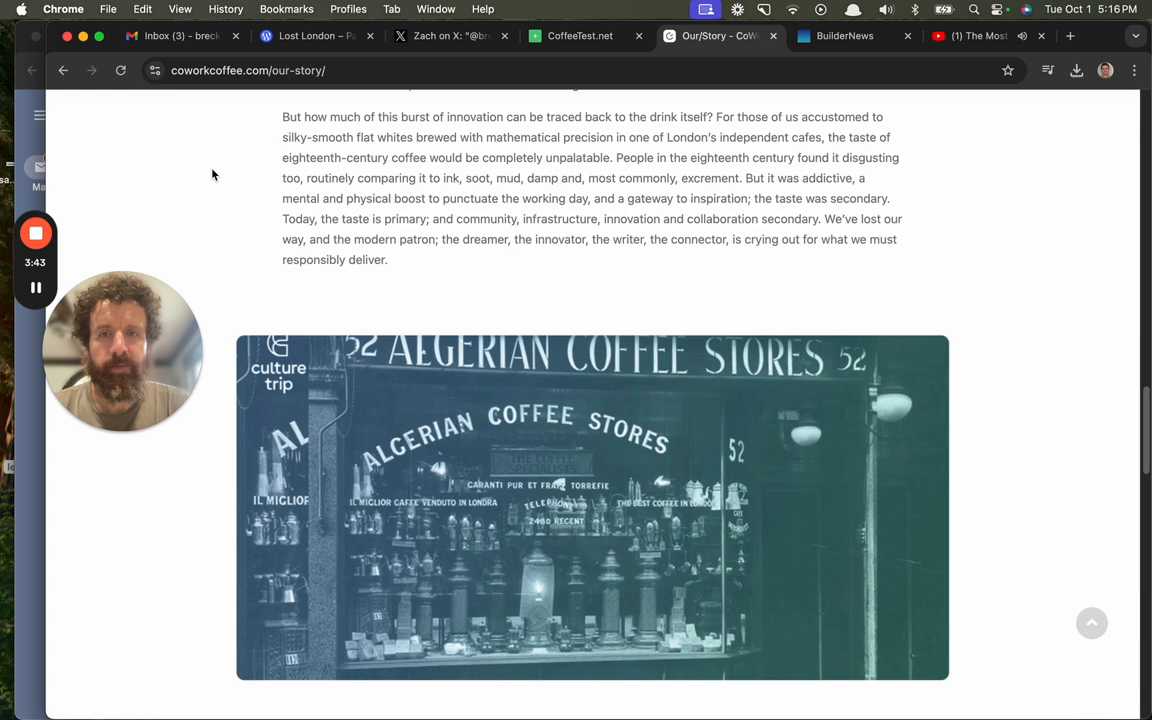
pyautogui.scroll(-3)
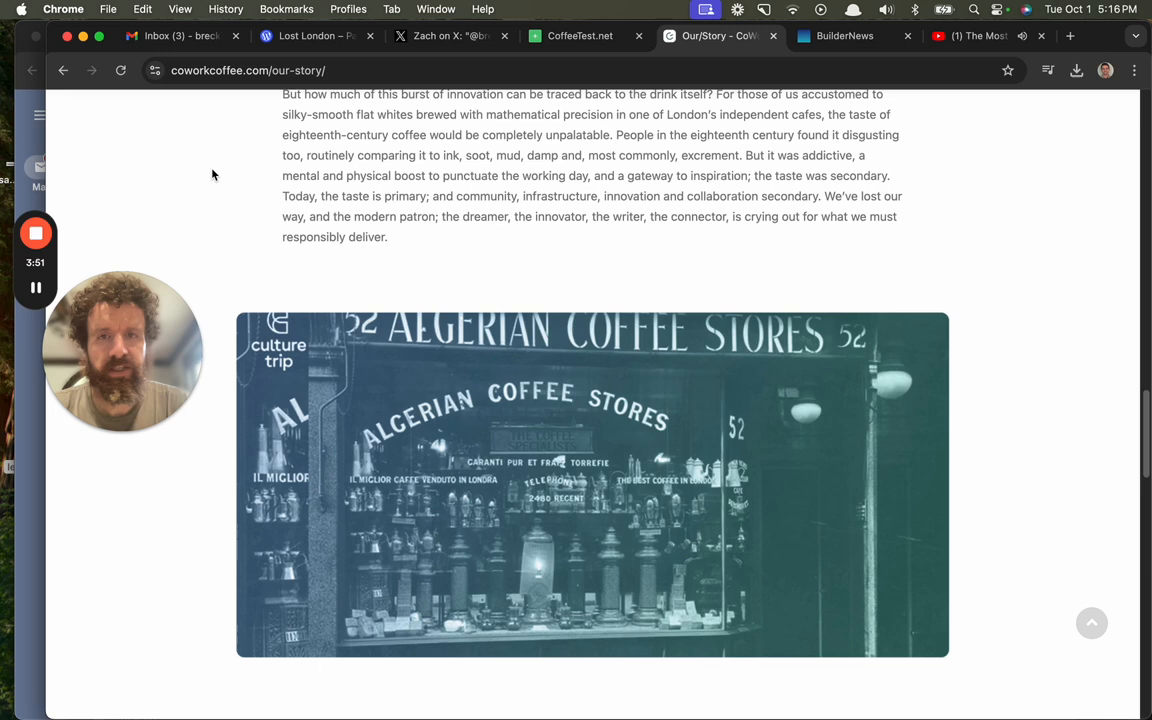
pyautogui.scroll(-3)
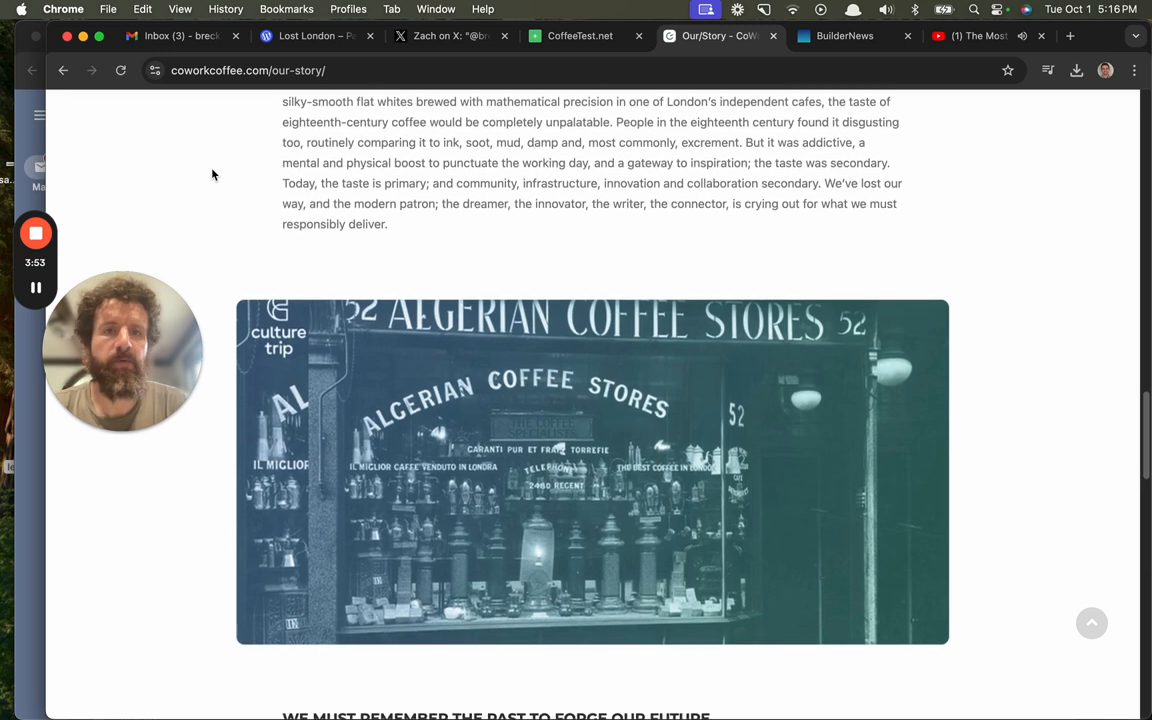
pyautogui.scroll(-3)
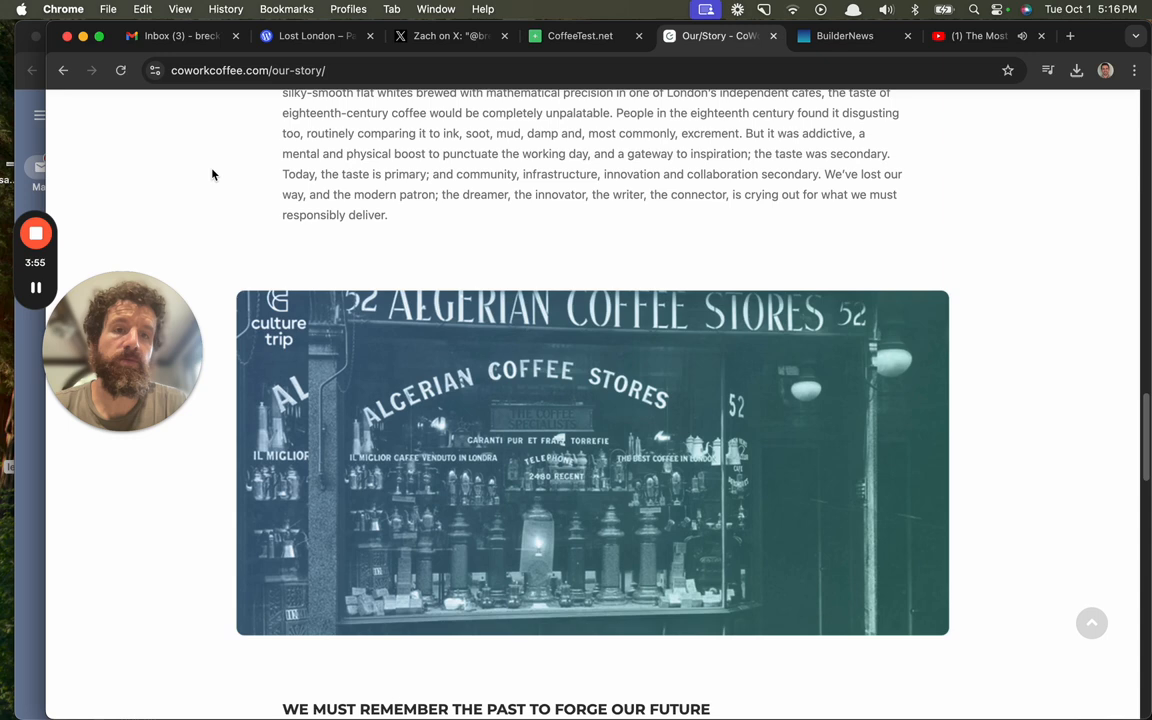
pyautogui.scroll(-3)
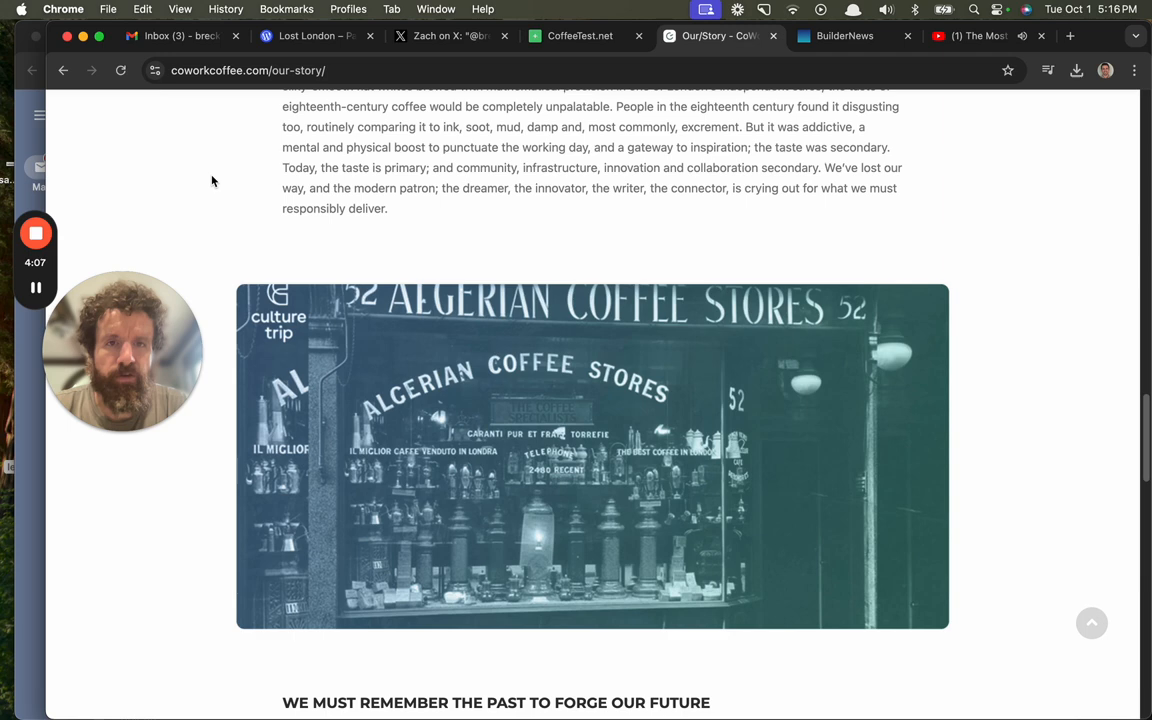
pyautogui.scroll(-3)
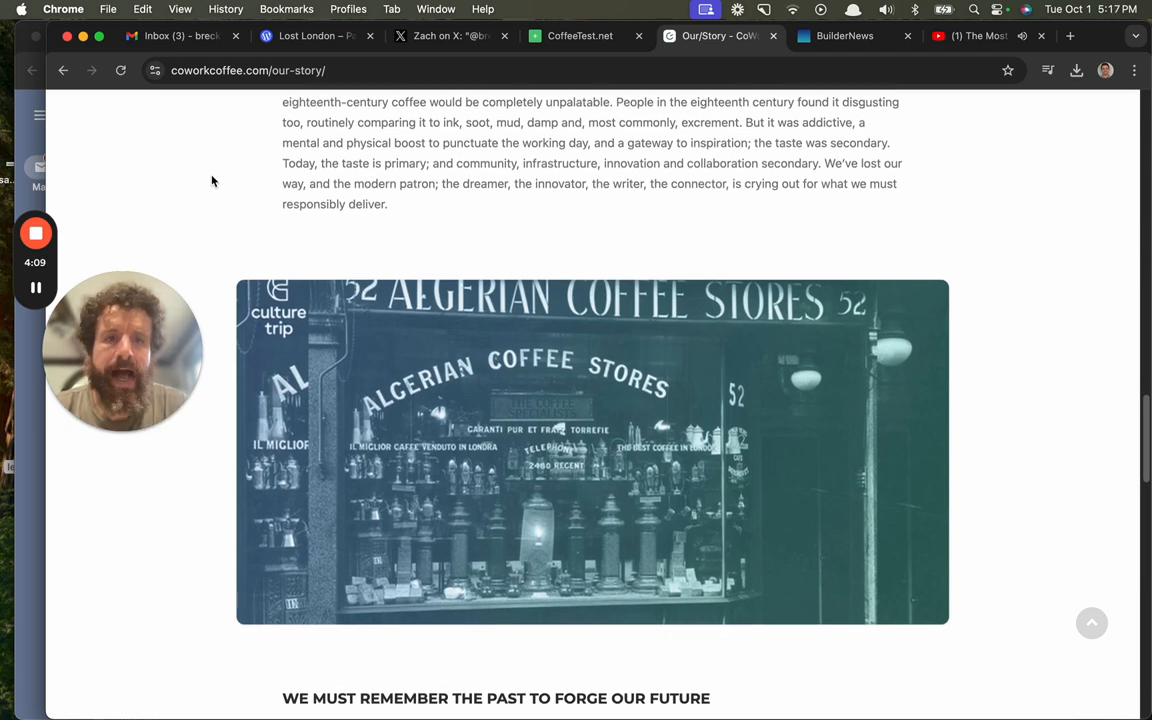
pyautogui.scroll(-3)
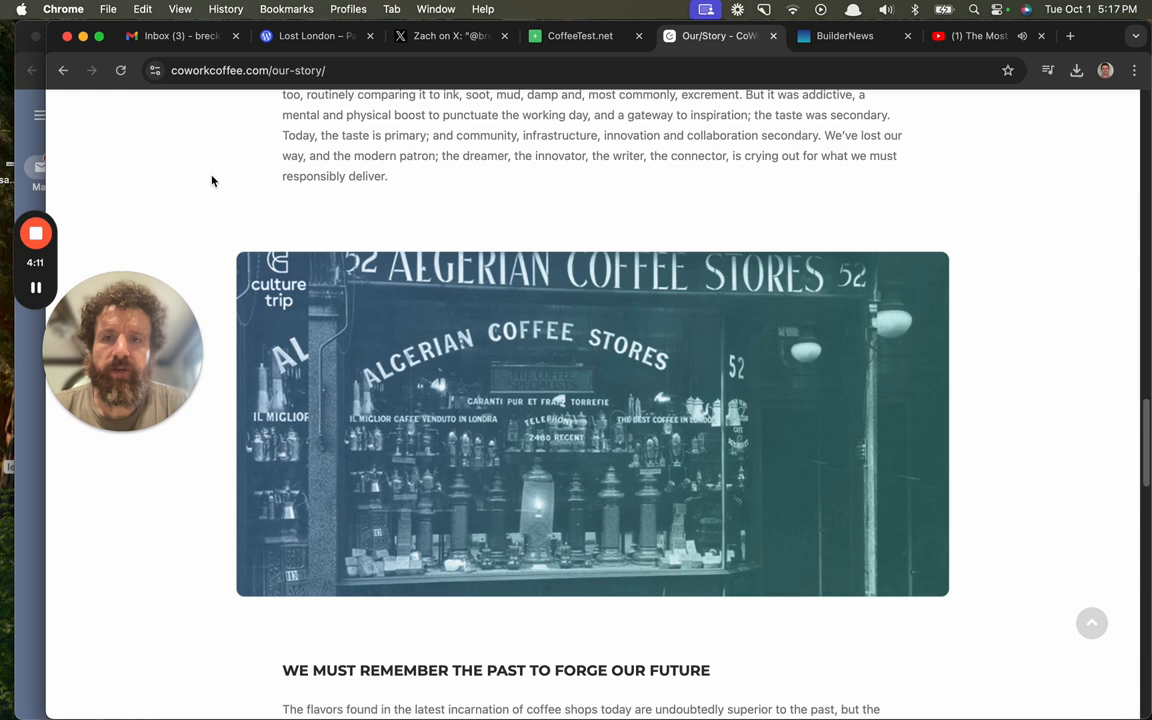
pyautogui.scroll(-3)
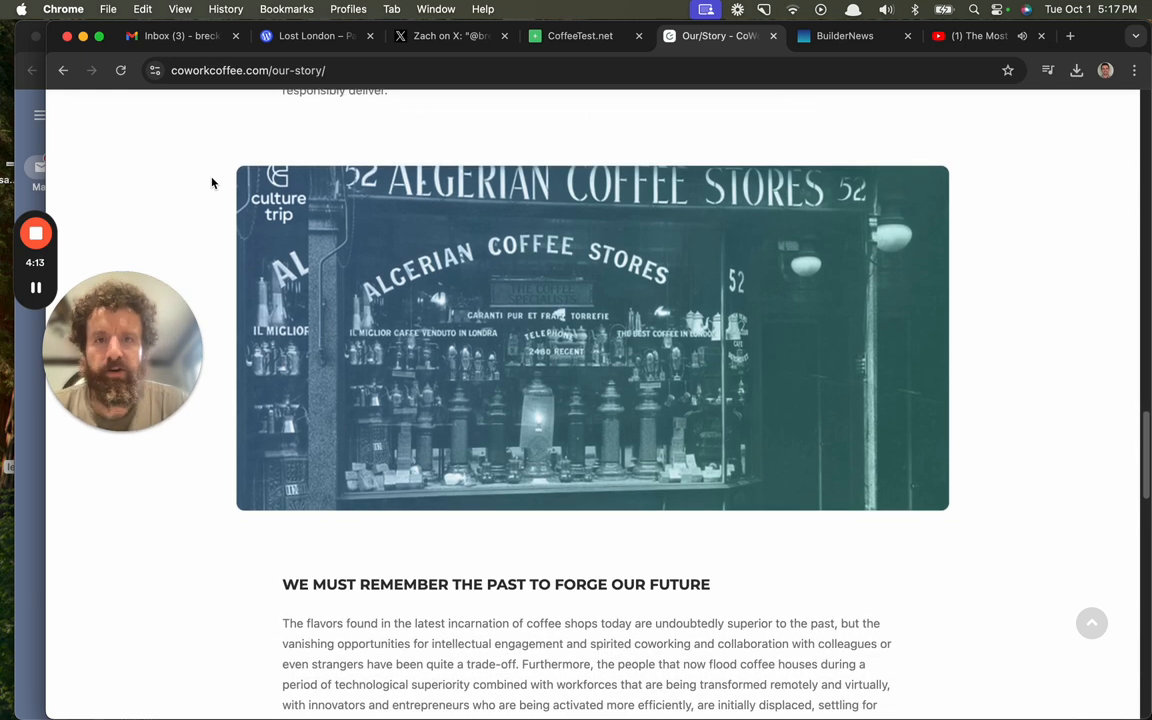
# Read the closing section of Our Story down to the final café photo.
pyautogui.scroll(-3)
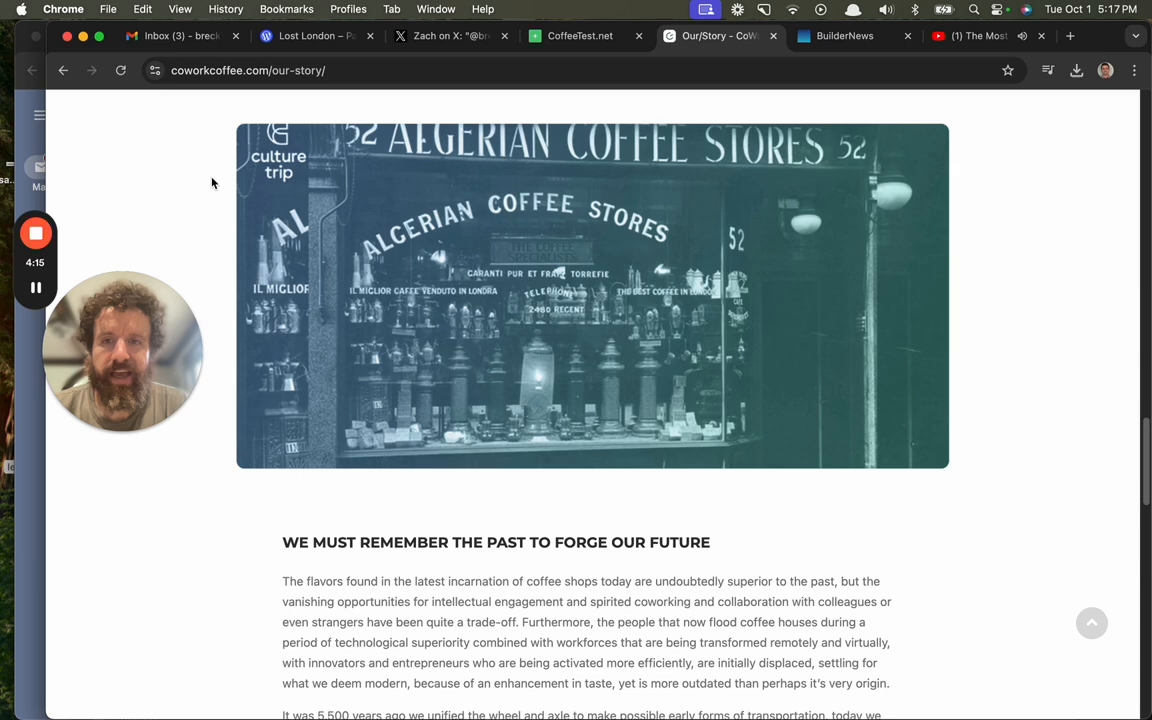
pyautogui.scroll(-3)
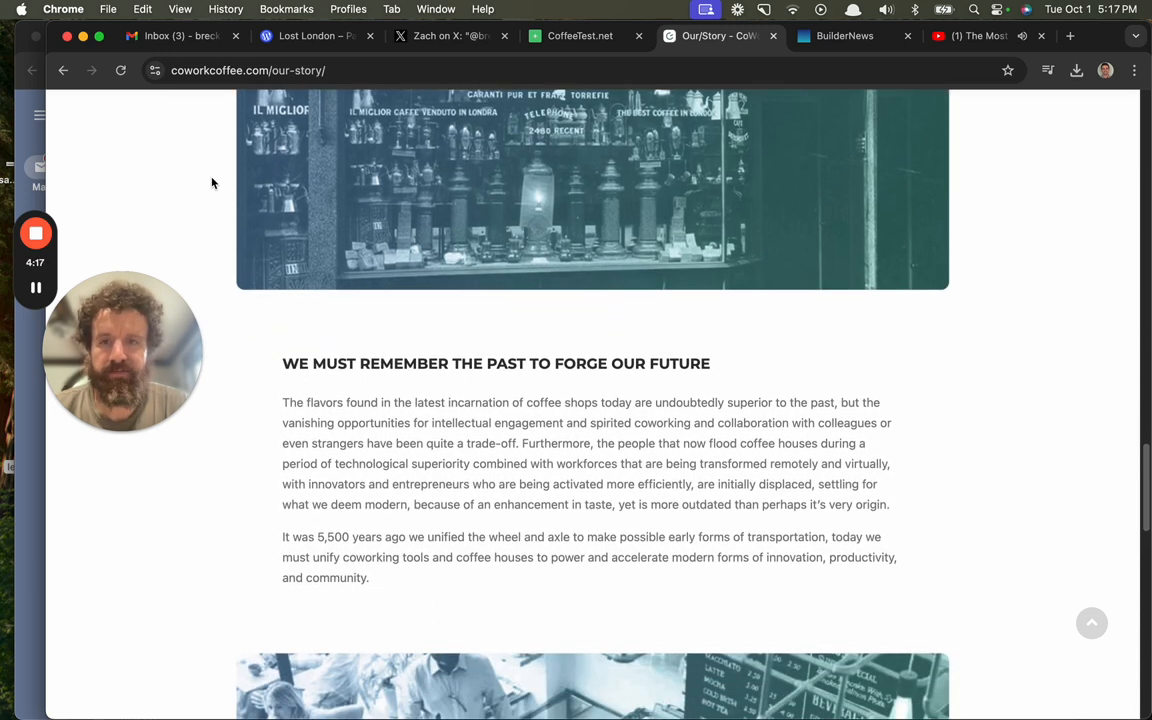
pyautogui.scroll(-3)
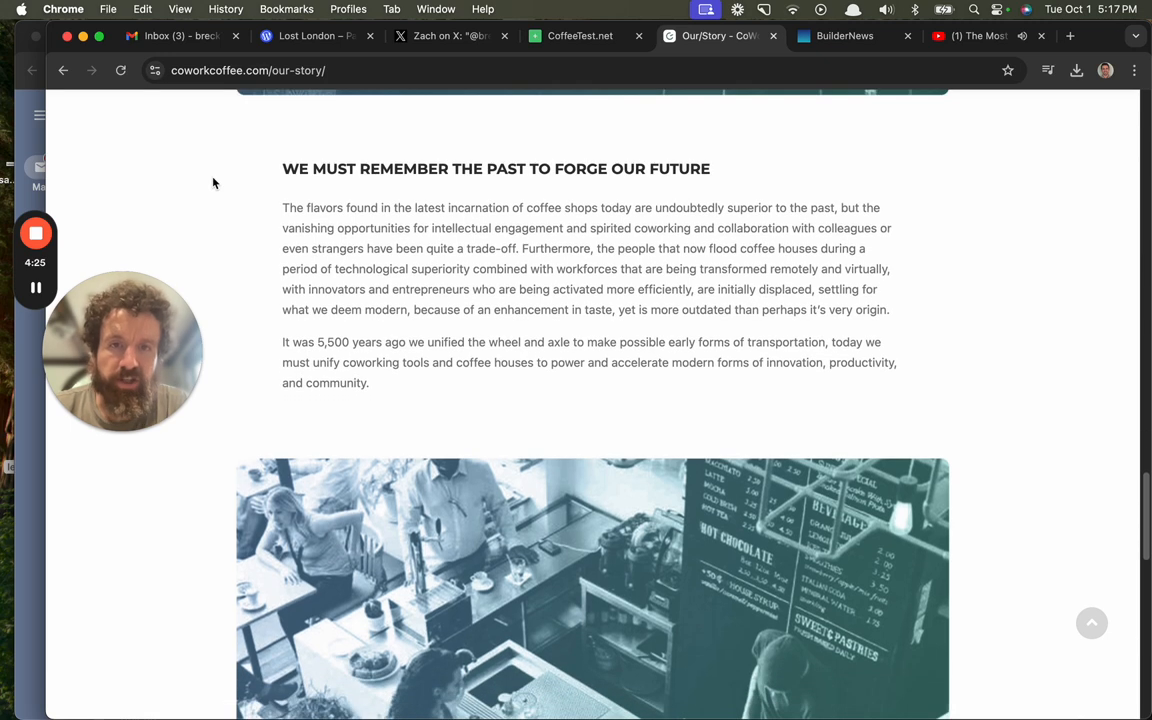
pyautogui.scroll(-3)
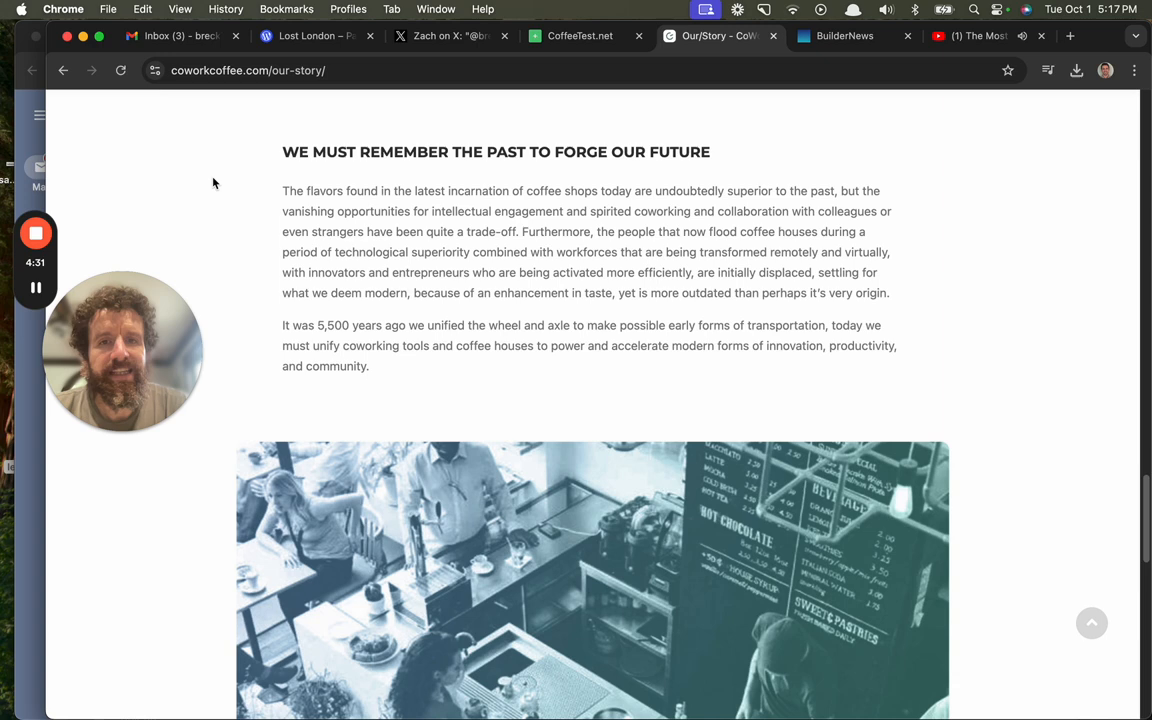
pyautogui.scroll(-3)
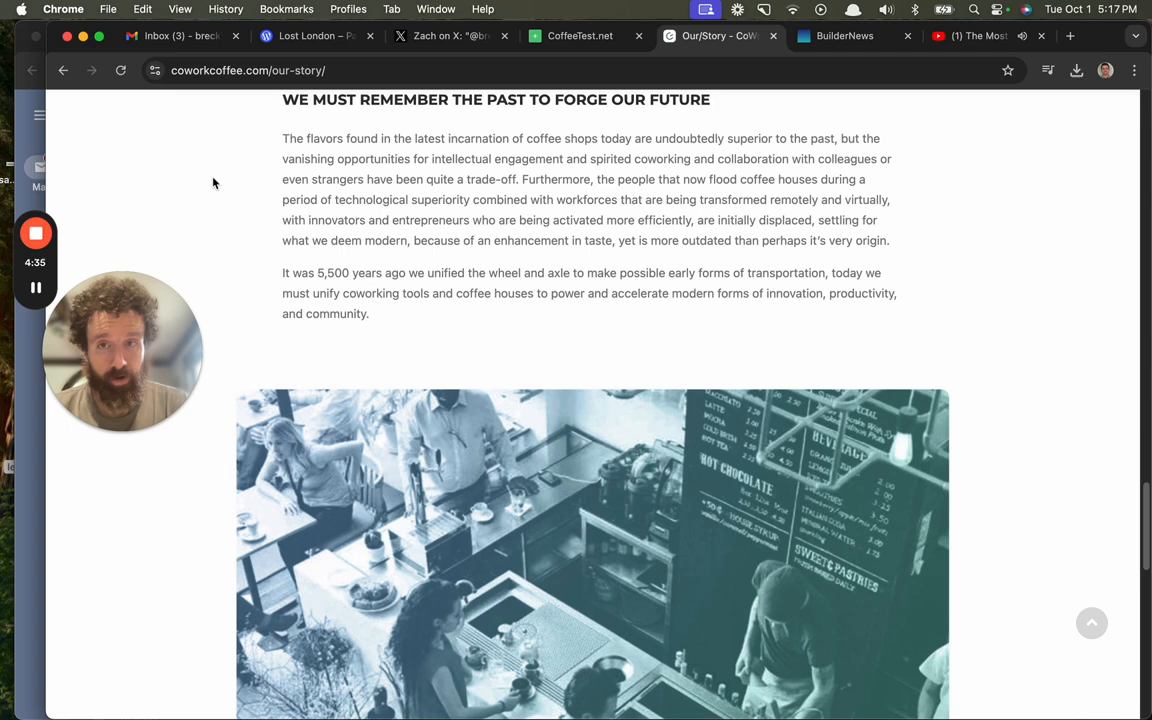
pyautogui.scroll(-3)
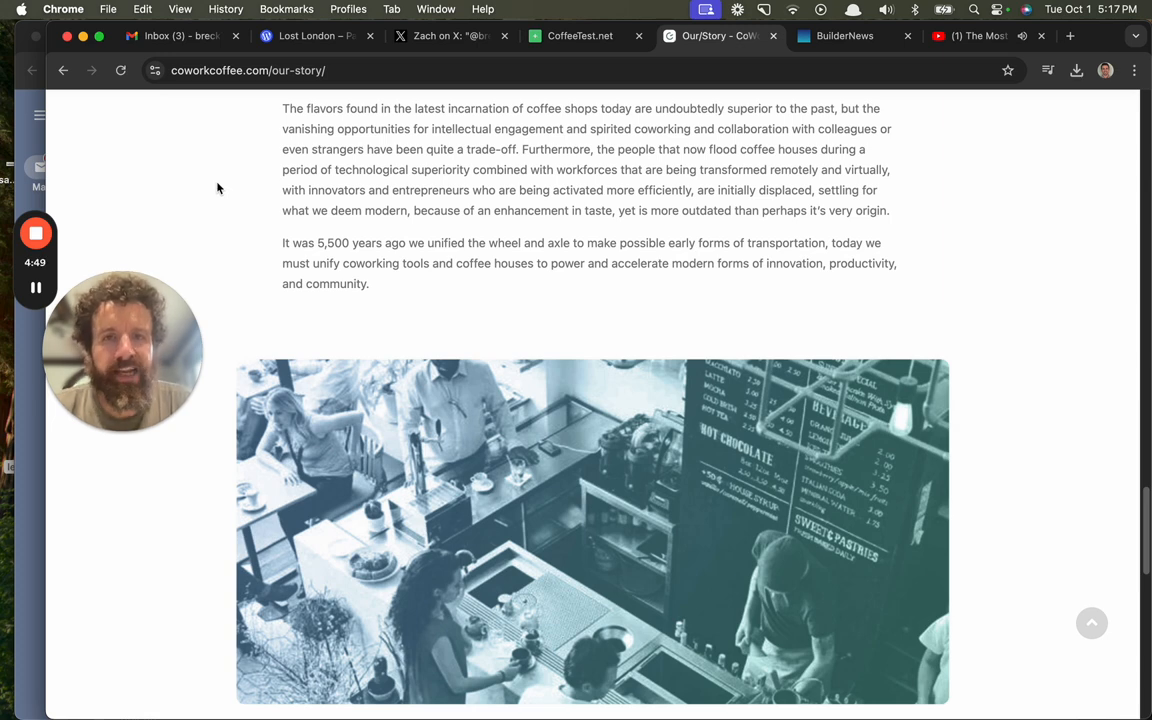
pyautogui.scroll(-3)
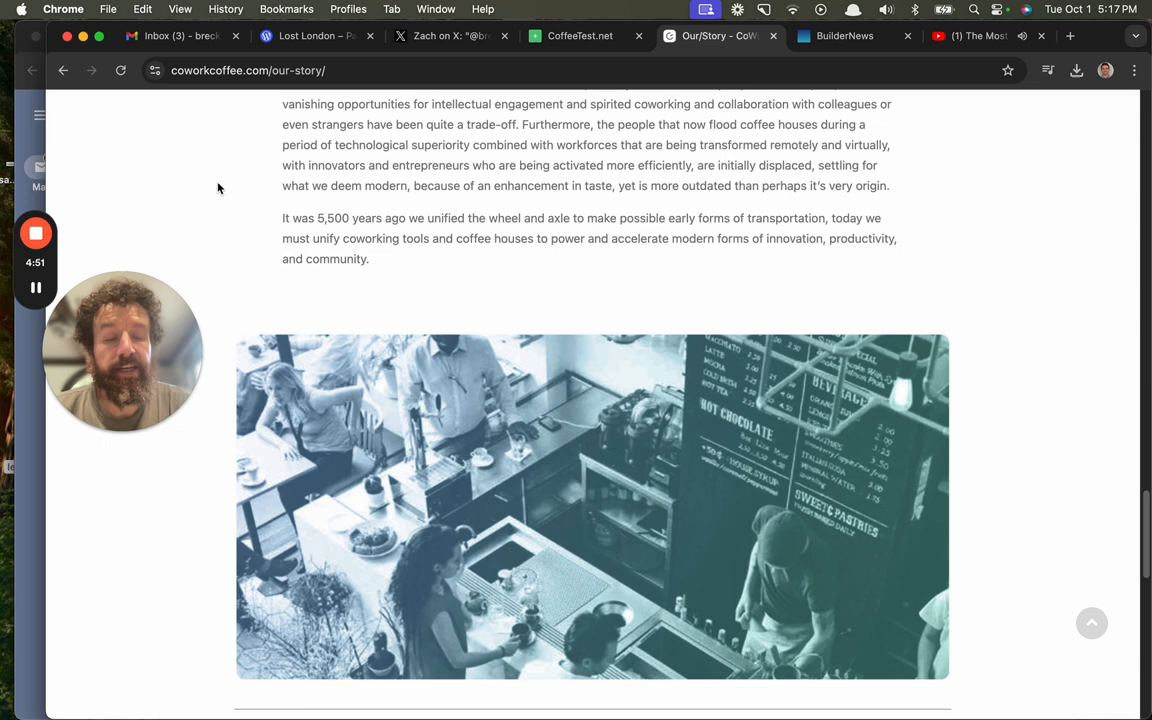
# Return to the 'People Fuel Innovation' opening paragraphs near the top of the page.
pyautogui.scroll(-3)
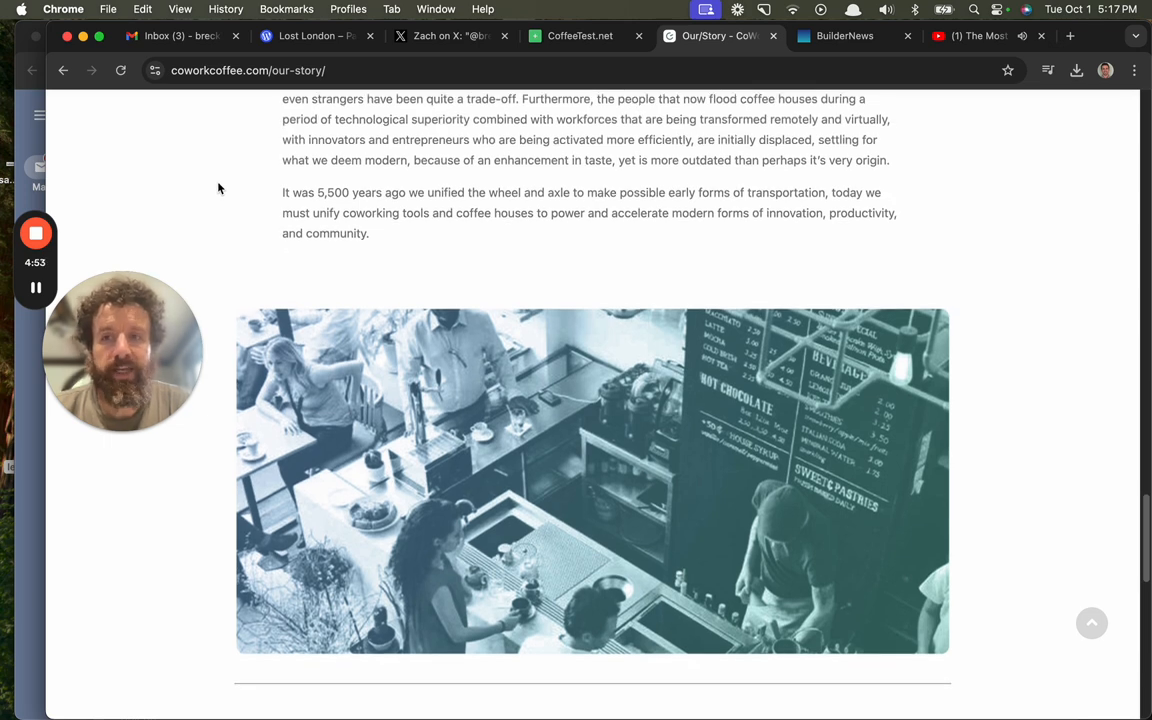
pyautogui.scroll(-3)
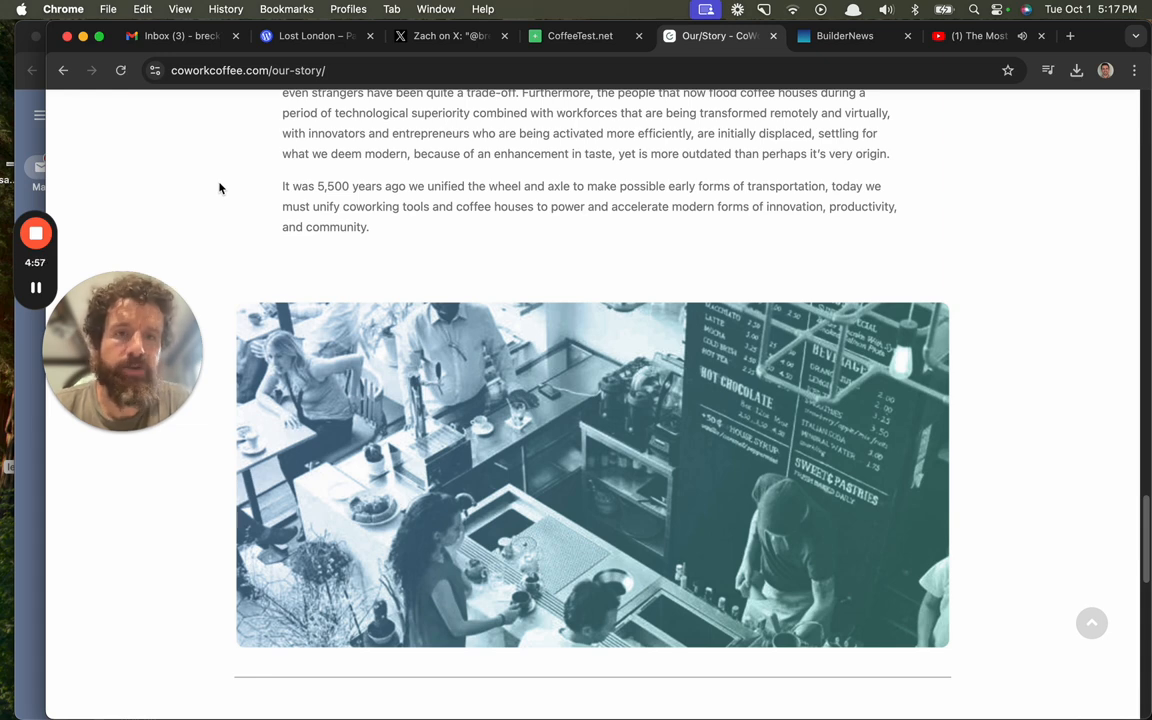
pyautogui.scroll(-3)
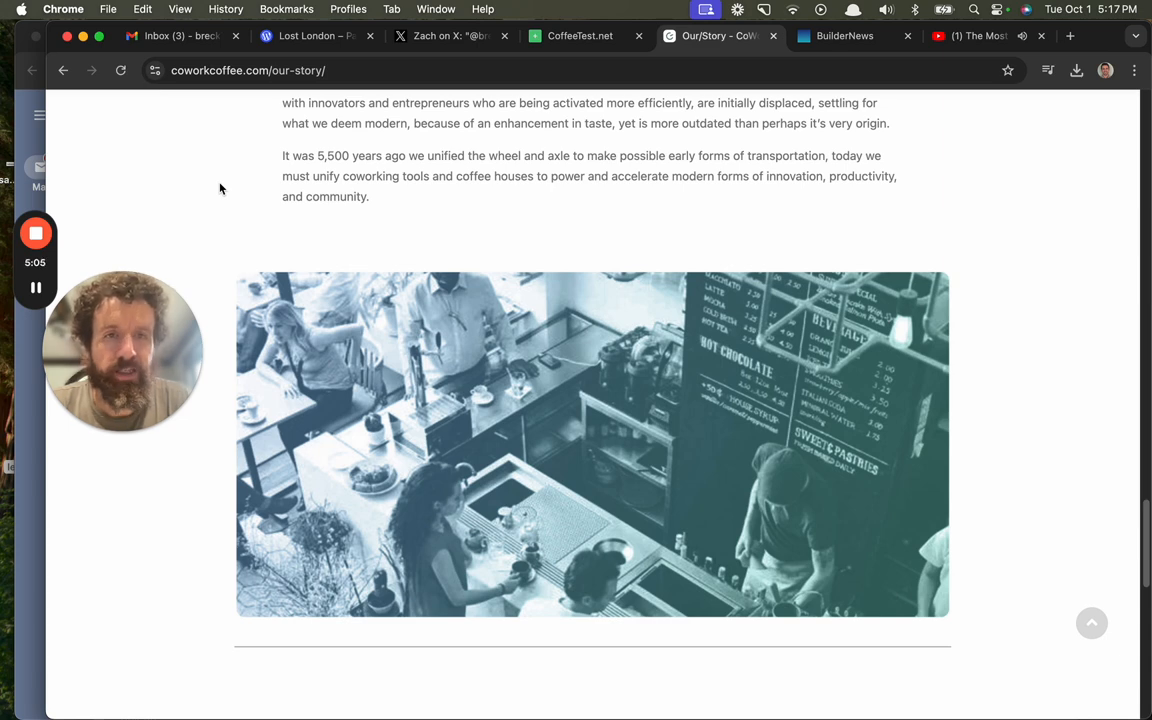
pyautogui.scroll(-3)
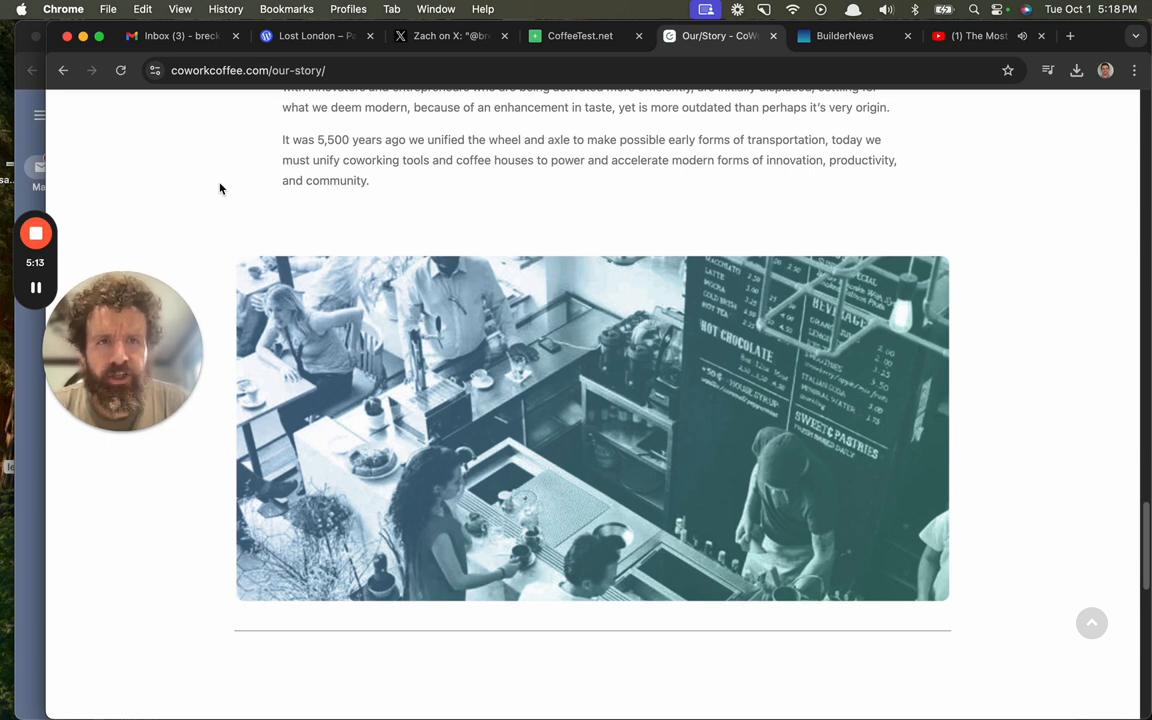
pyautogui.scroll(-3)
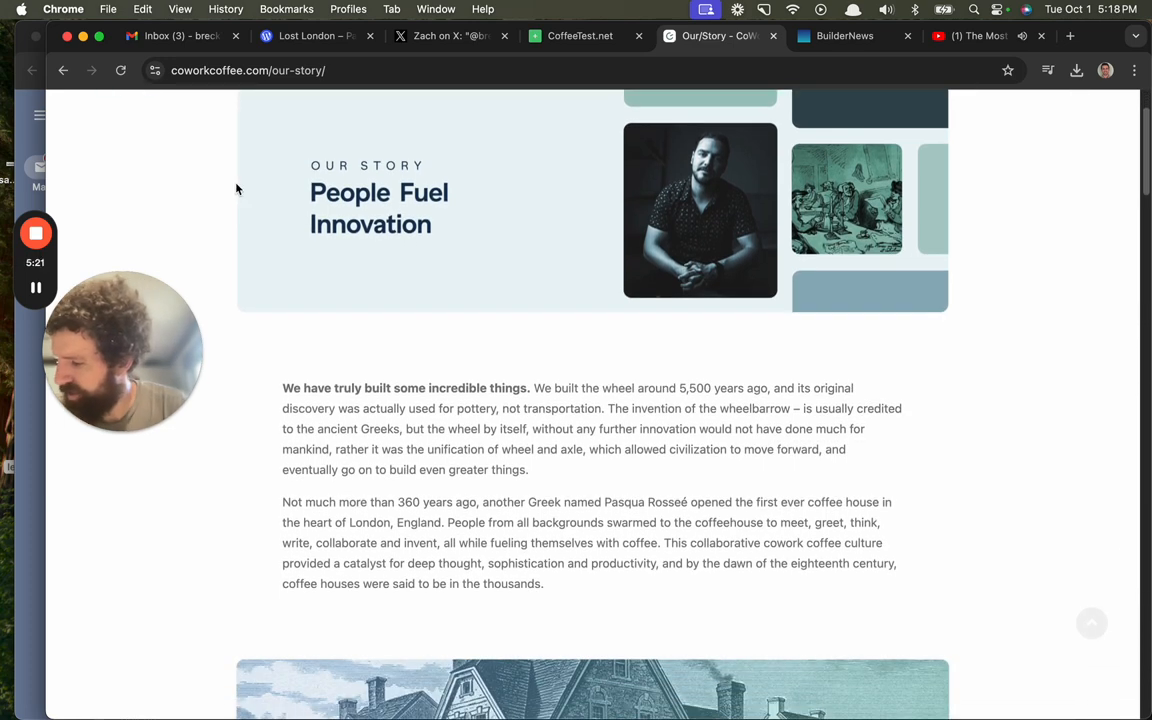
pyautogui.scroll(-3)
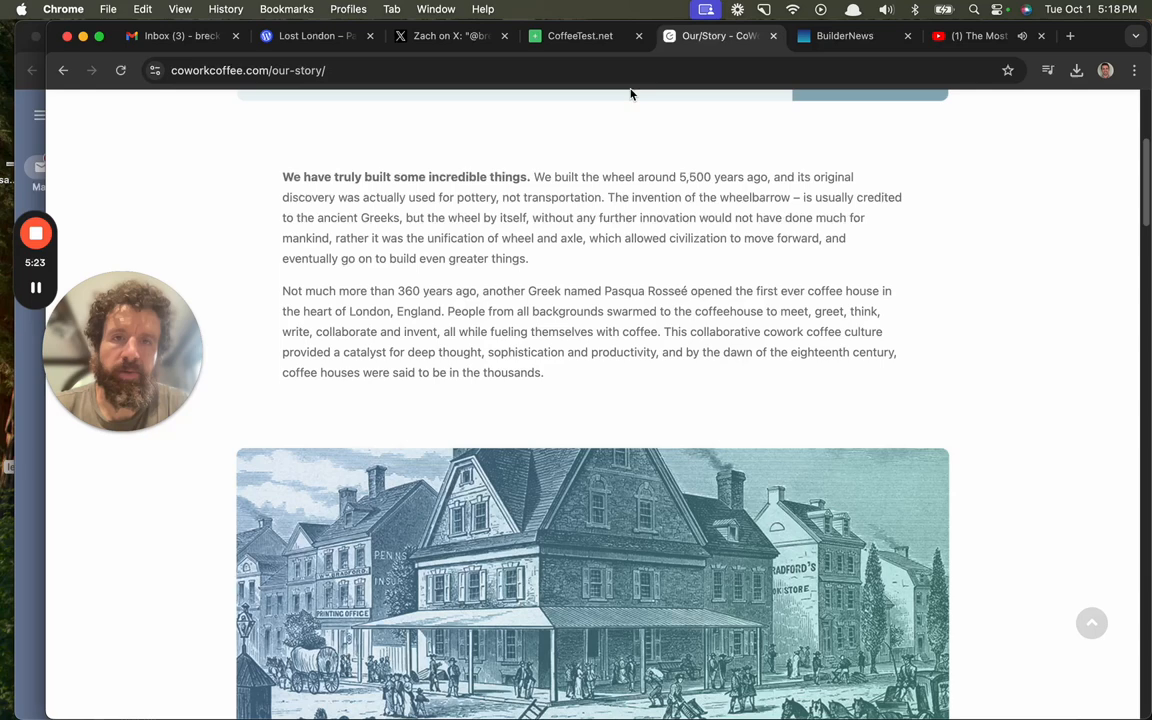
# Sort the CoffeeTest.net café Wi-Fi speed table by the Upload column.
pyautogui.click(580, 36)
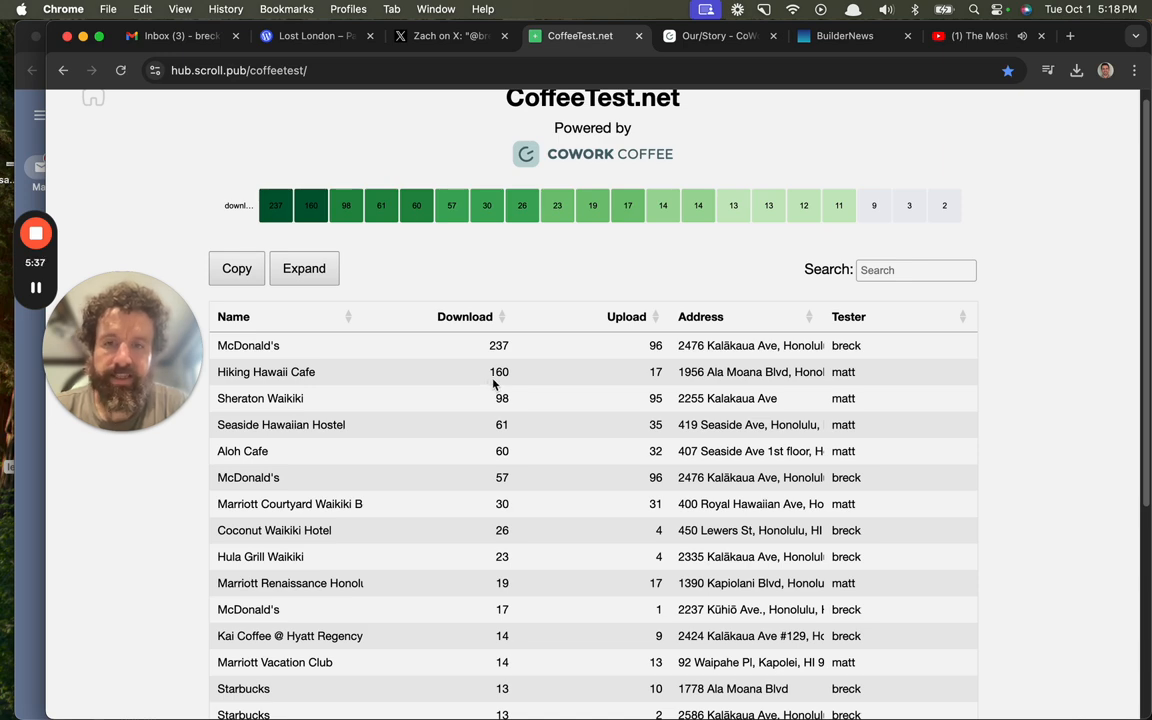
pyautogui.scroll(-3)
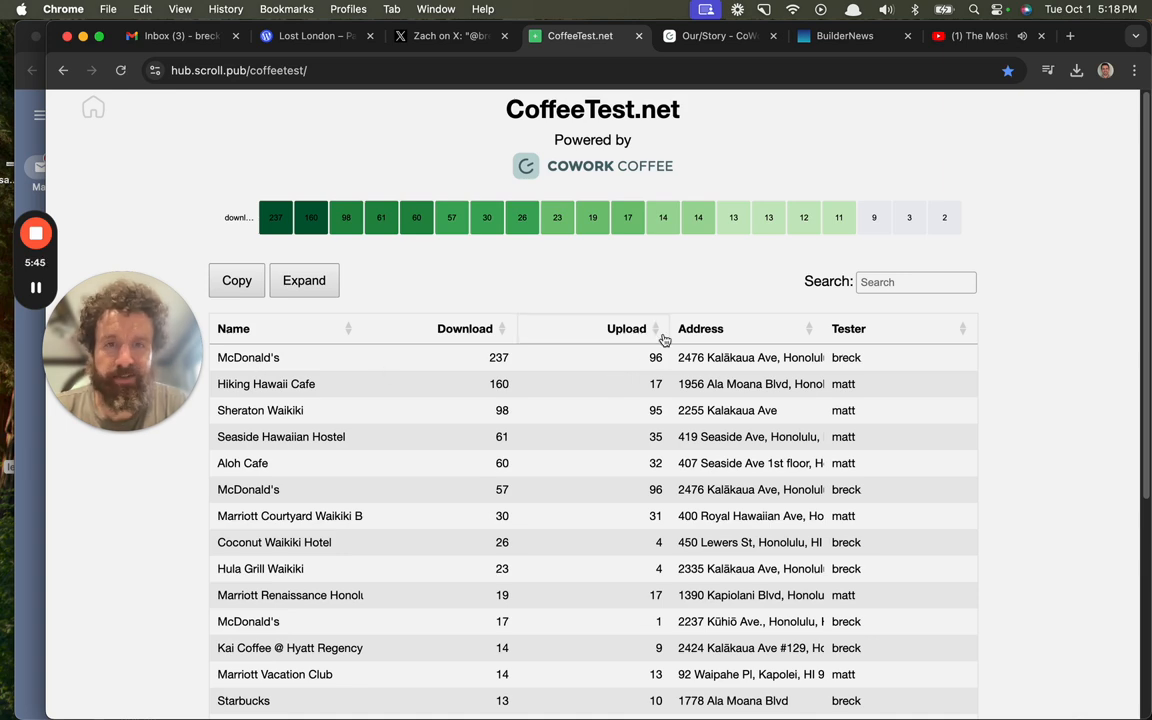
pyautogui.click(626, 328)
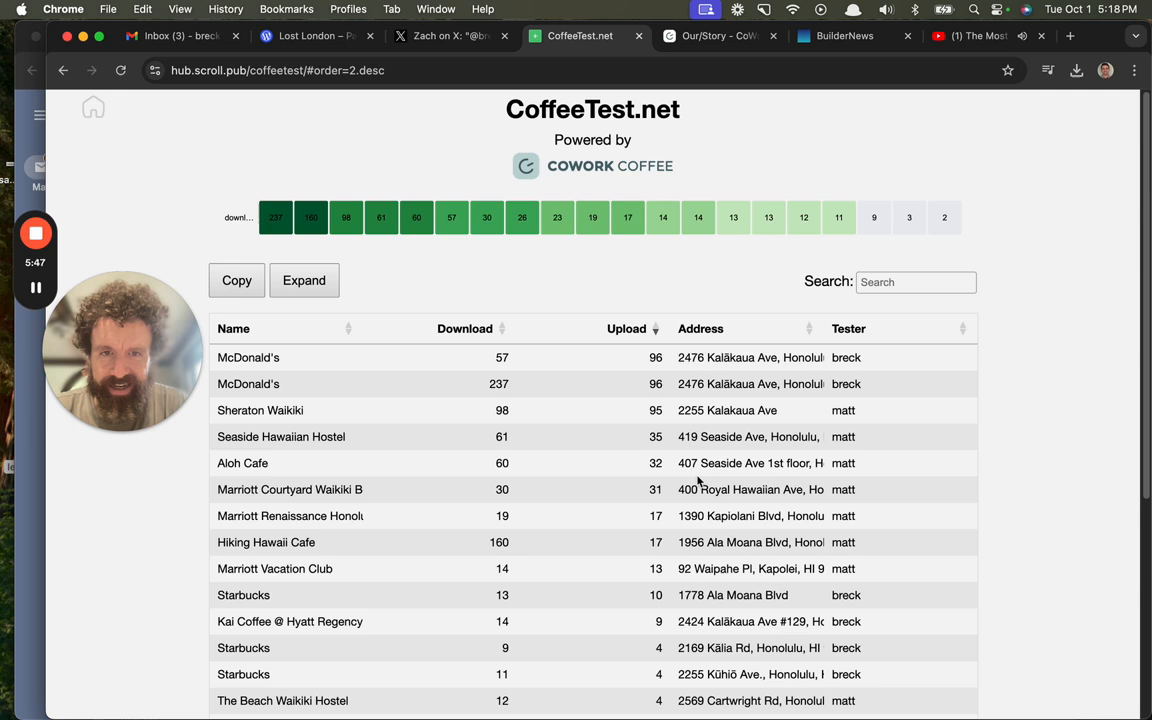
pyautogui.moveTo(512, 432)
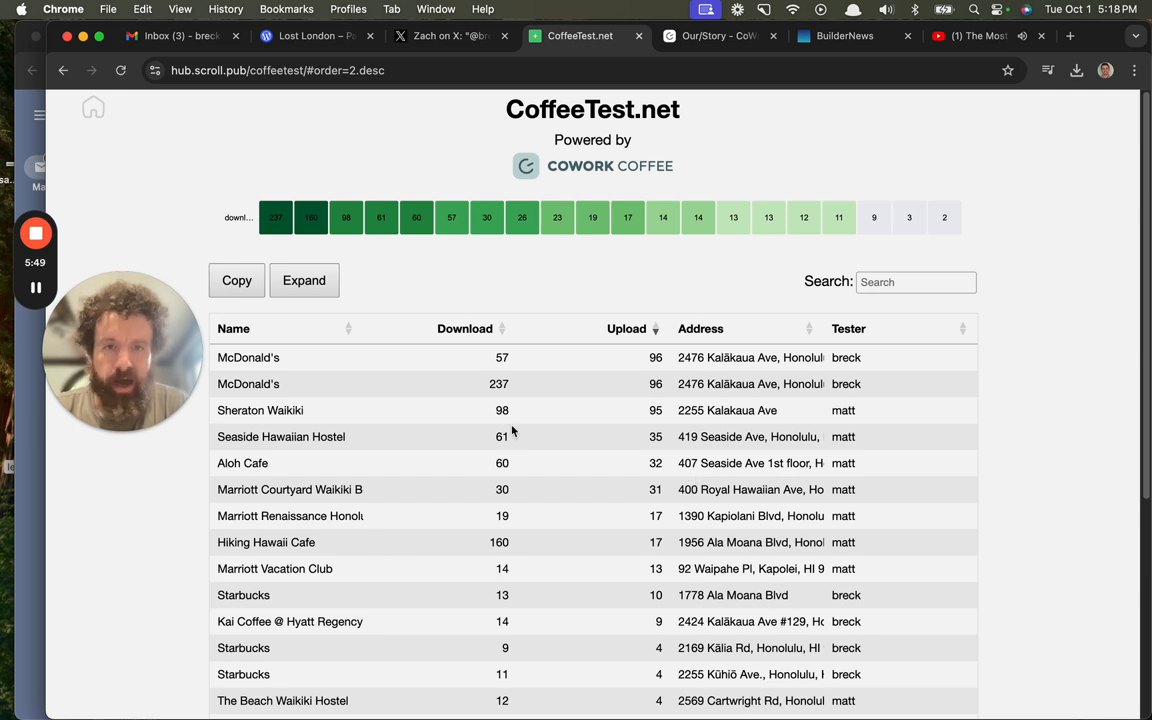
pyautogui.moveTo(288, 544)
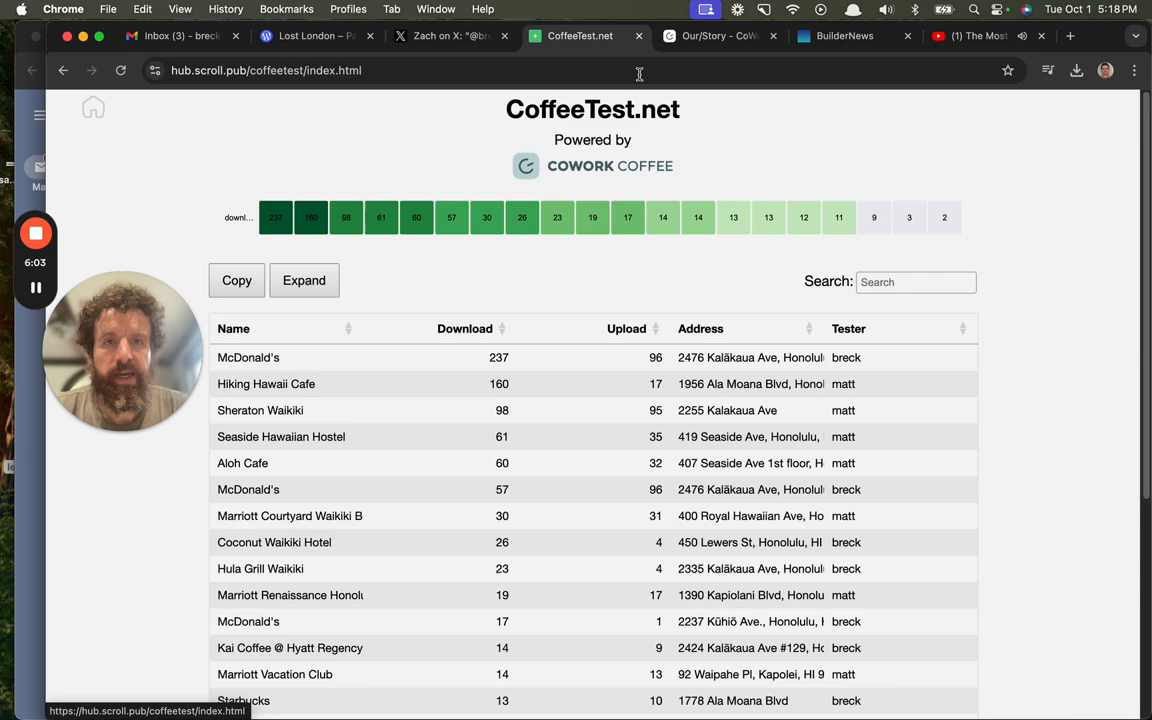
# Go back to the coworkcoffee Our Story tab at the coffeehouse illustration.
pyautogui.click(718, 36)
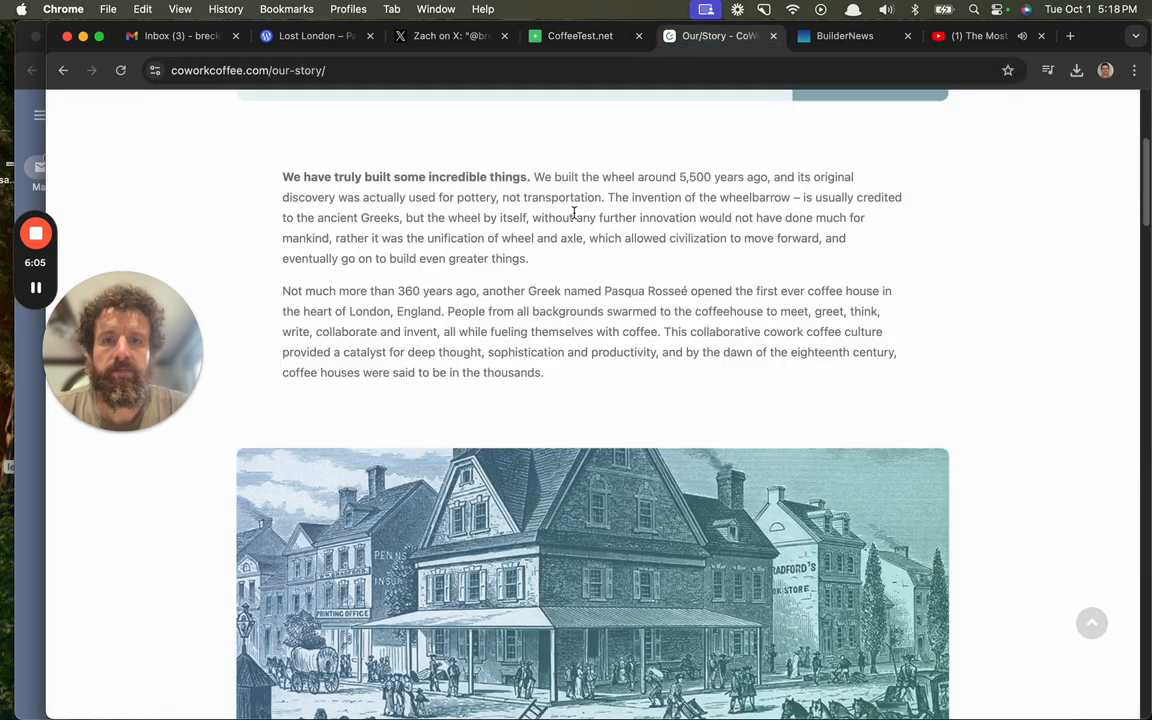
pyautogui.scroll(-3)
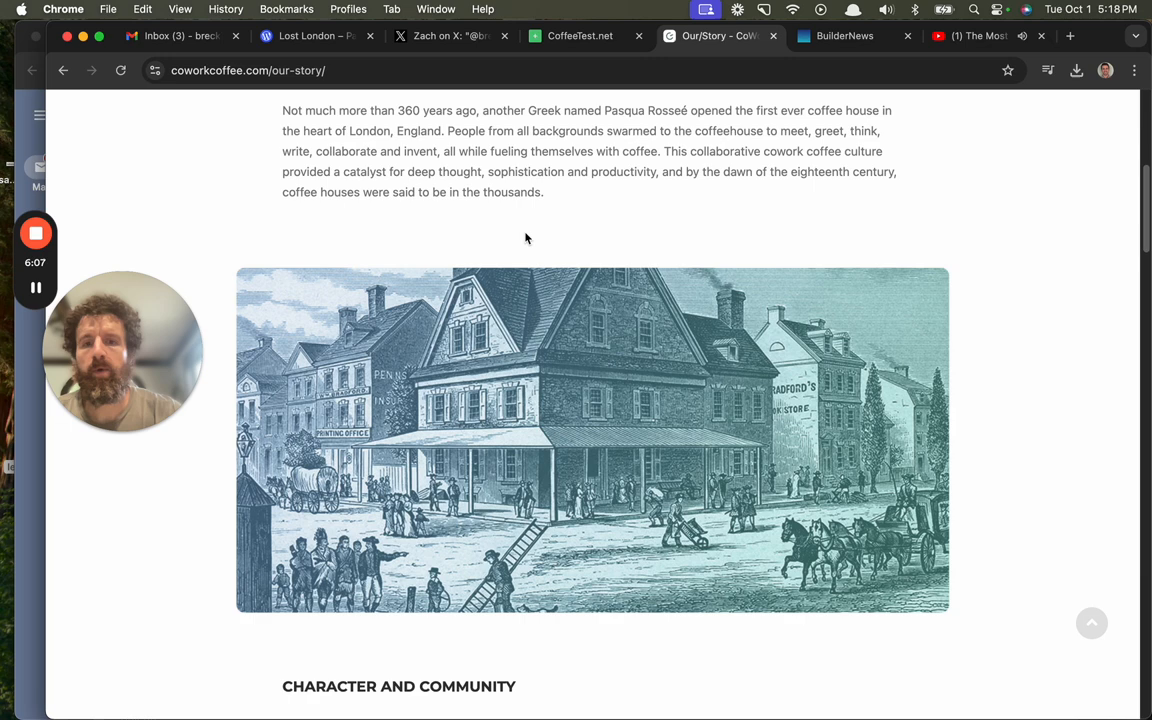